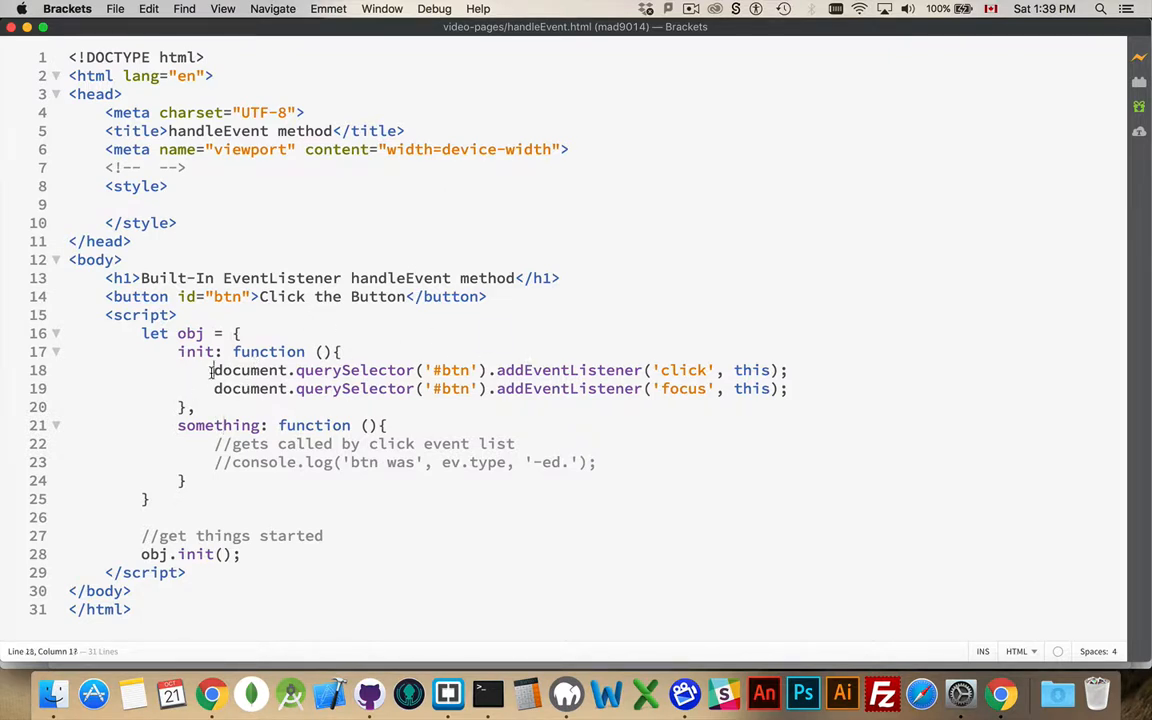
# Highlight the querySelector call, then insert a blank line before the something method inside obj.
pyautogui.moveTo(213, 370); pyautogui.dragTo(490, 370)
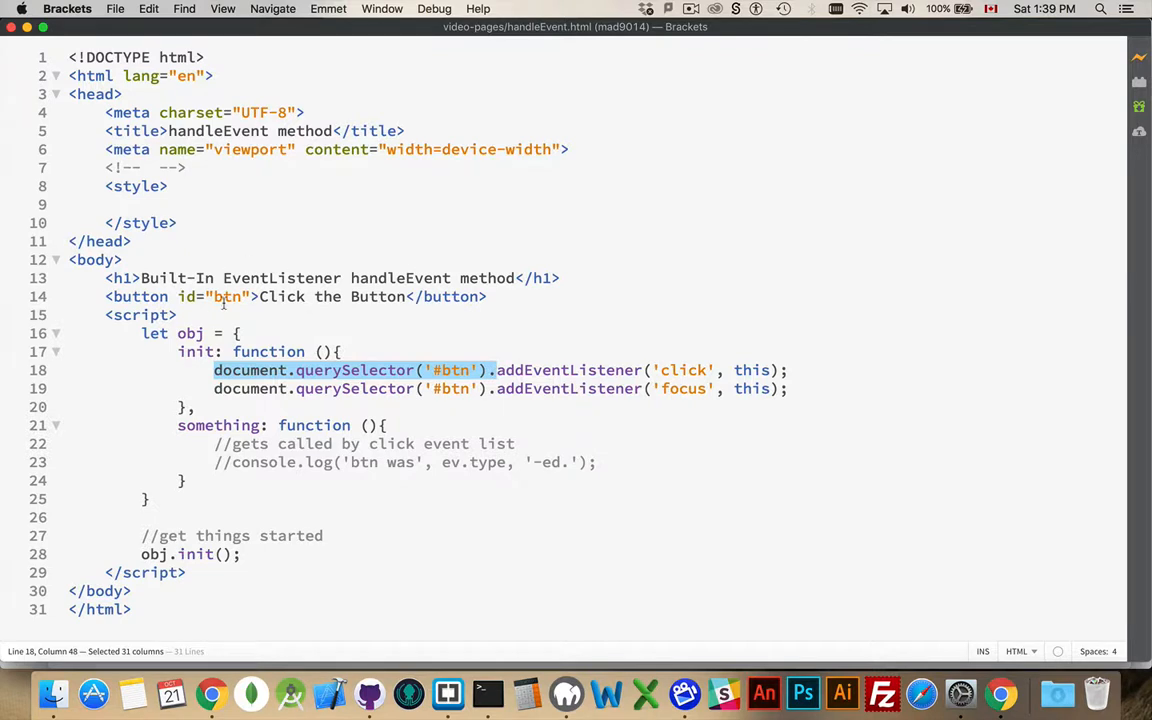
pyautogui.moveTo(449, 378)
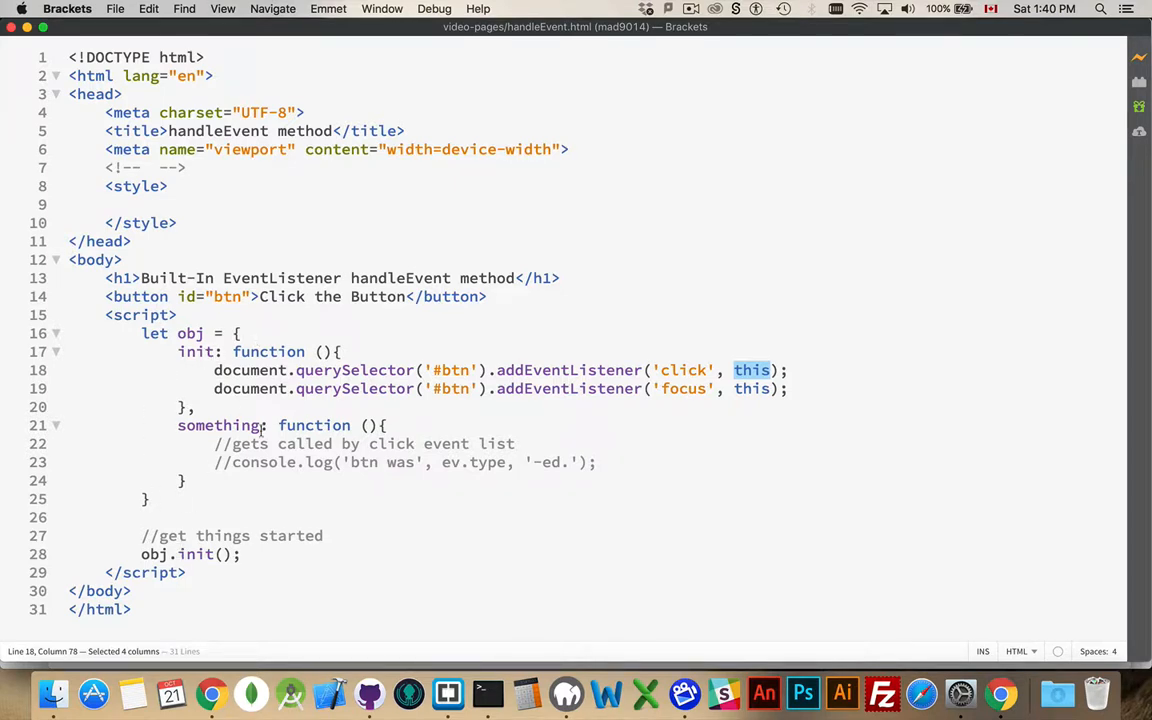
pyautogui.click(259, 425)
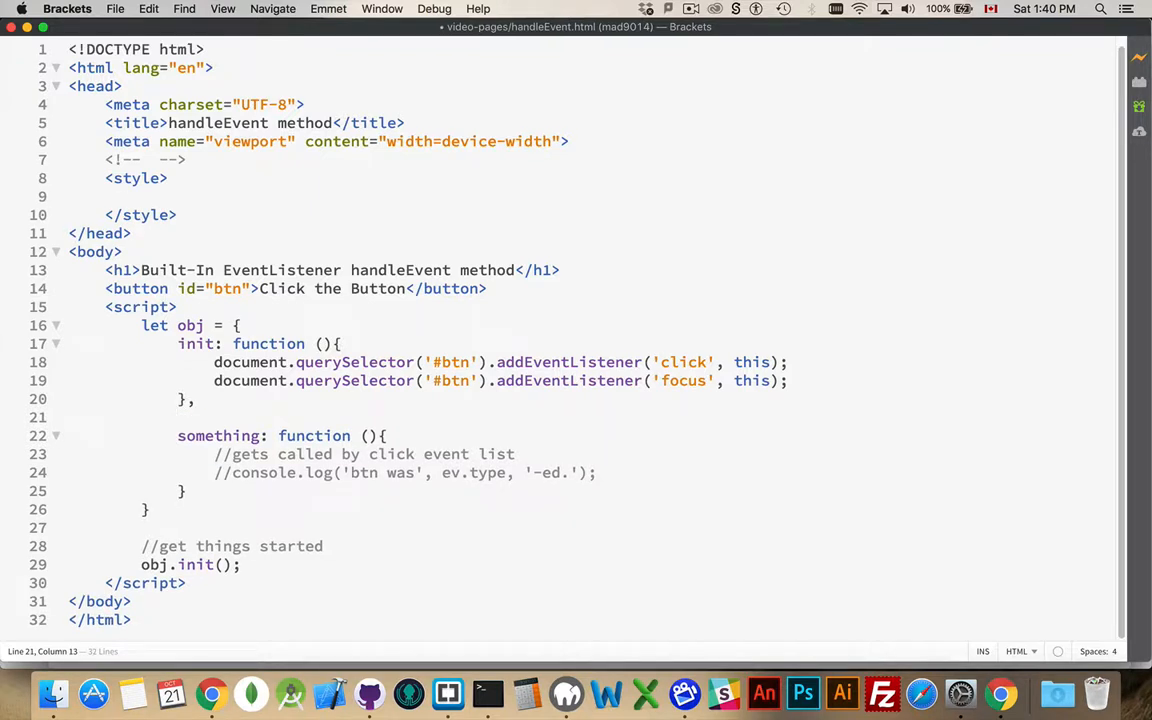
# Write an empty 'handleEvent: function(ev){ },' method between init and something, then select its name.
pyautogui.write('handleEve')
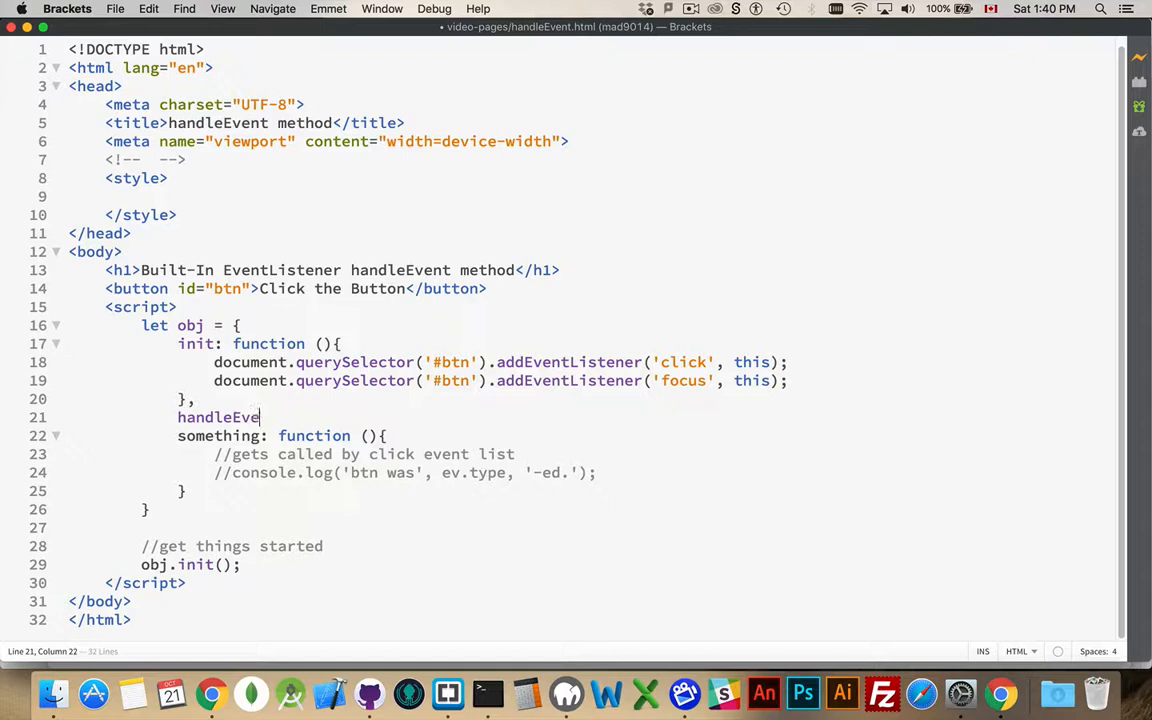
pyautogui.write(': function')
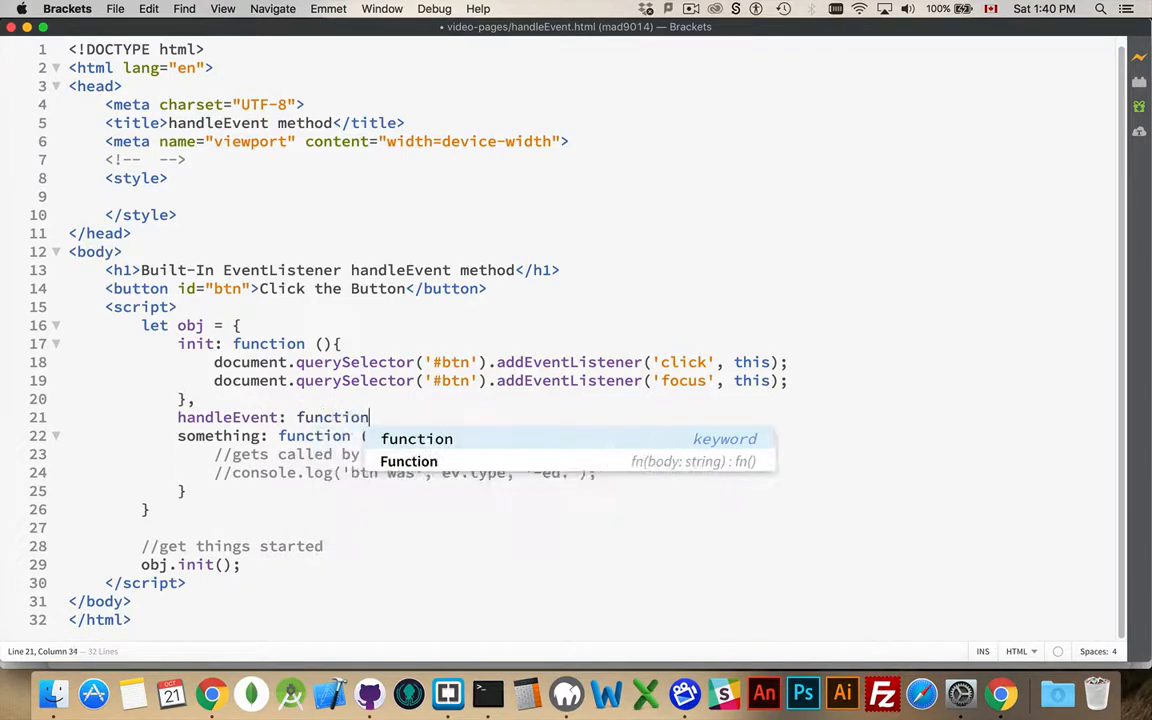
pyautogui.press('Enter')
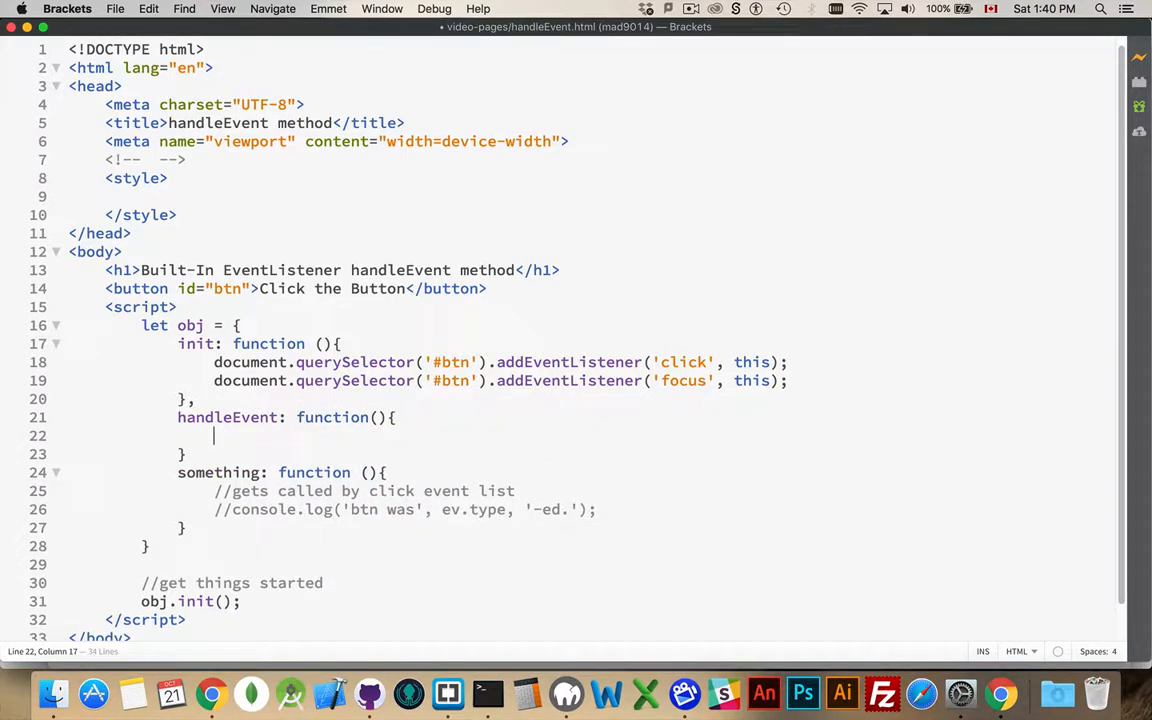
pyautogui.write('ev')
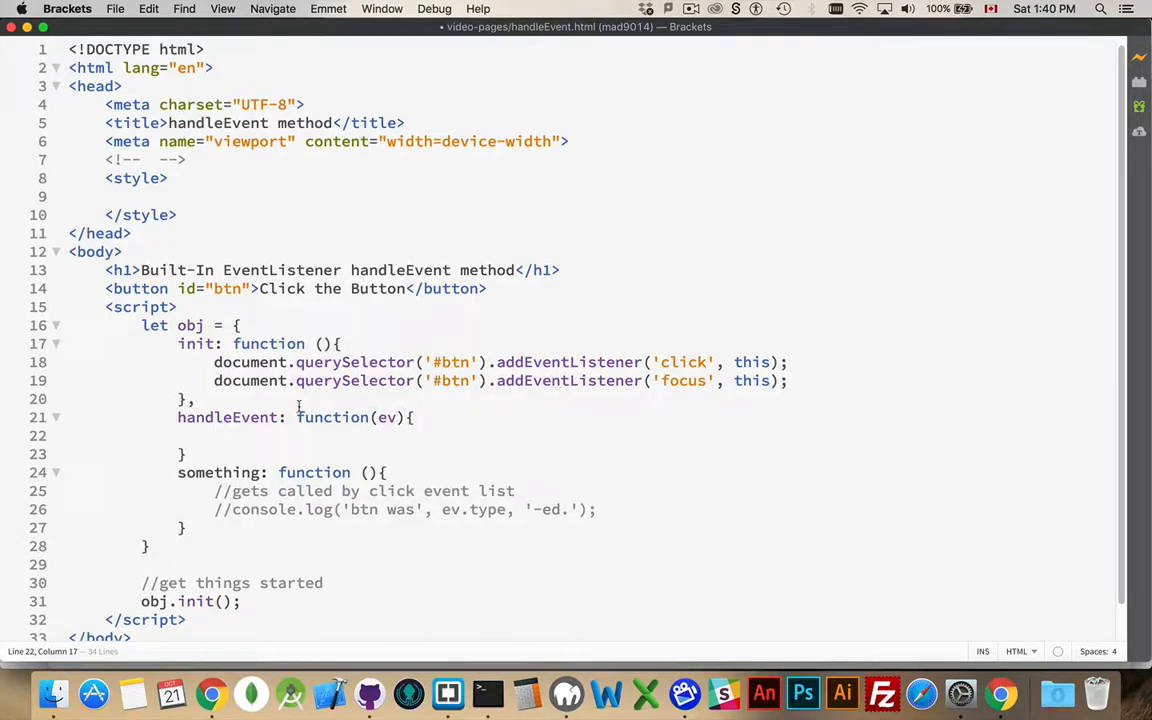
pyautogui.write(',')
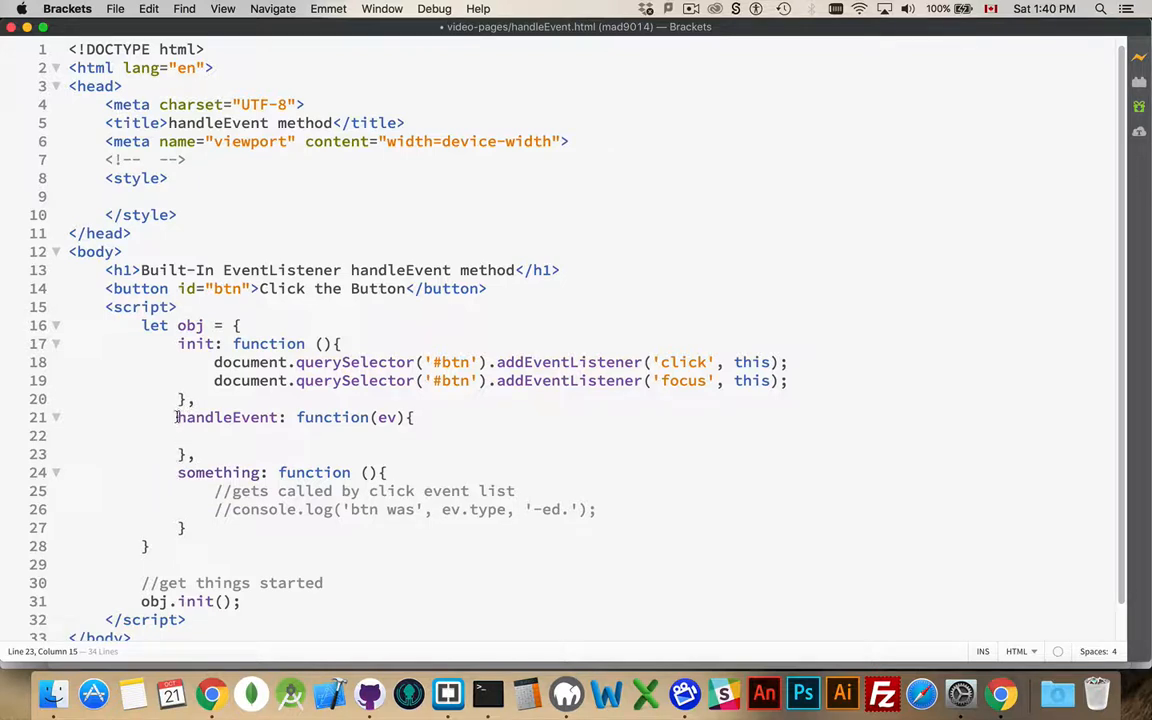
pyautogui.moveTo(177, 417); pyautogui.dragTo(196, 454)
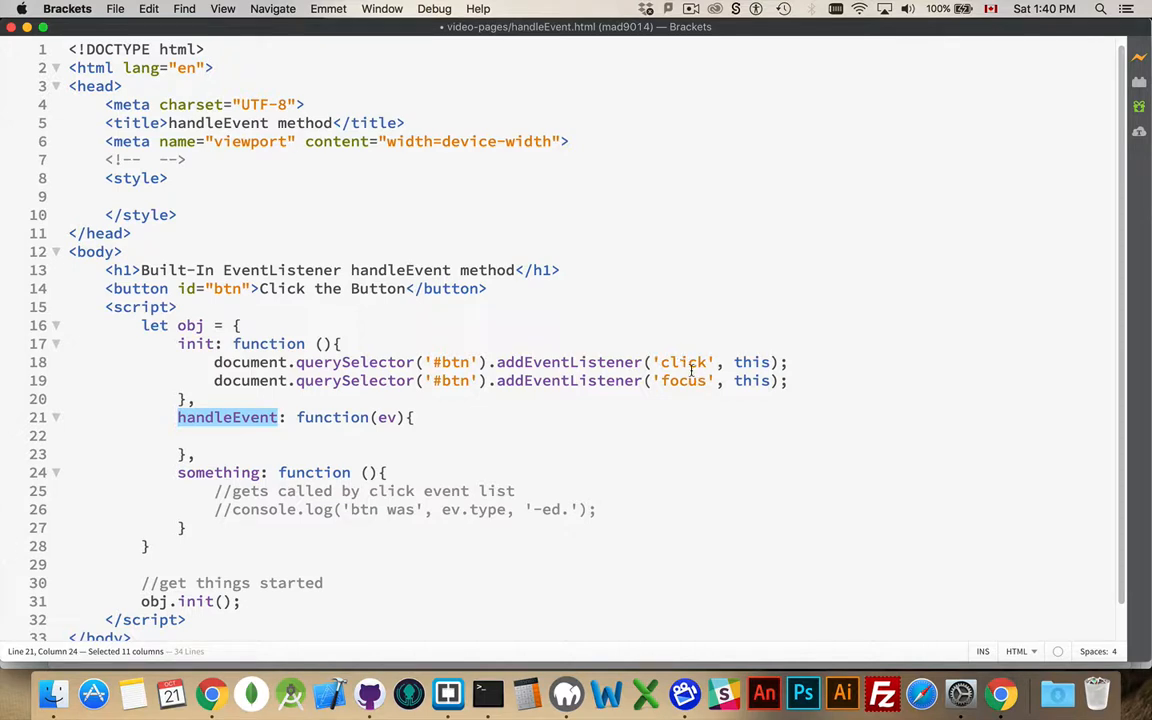
pyautogui.doubleClick(751, 362)
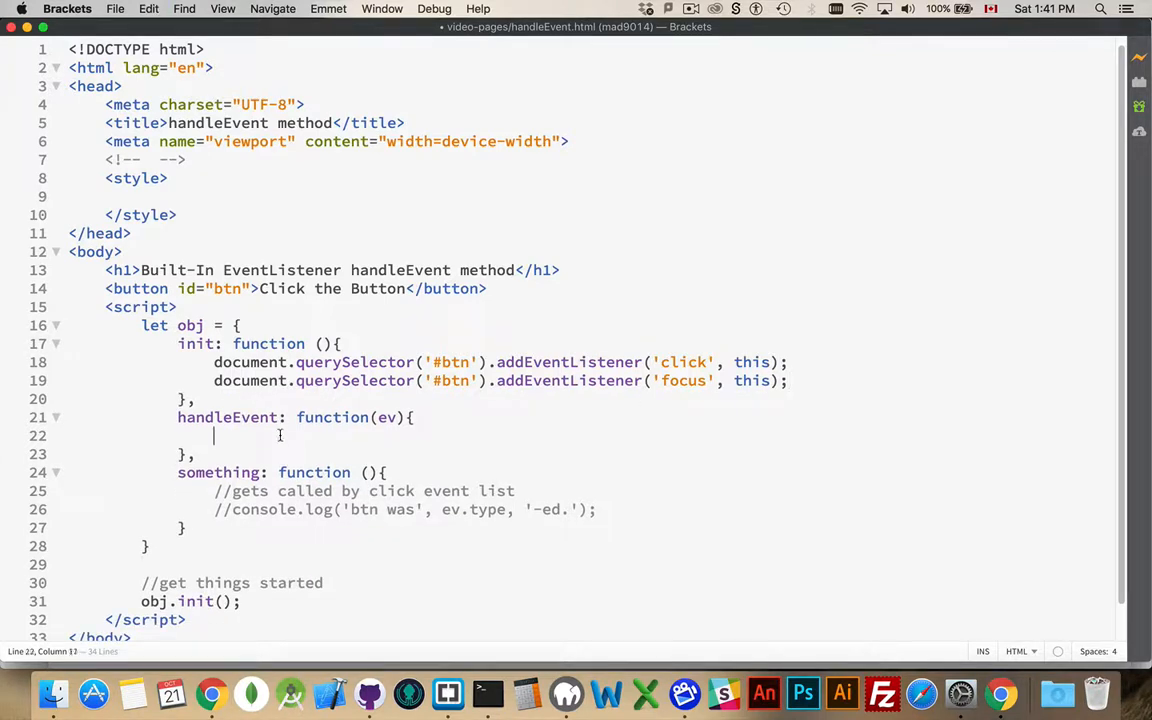
# Start a switch(ev.type){ } in handleEvent with a 'click' case ending in break;.
pyautogui.write('switch')
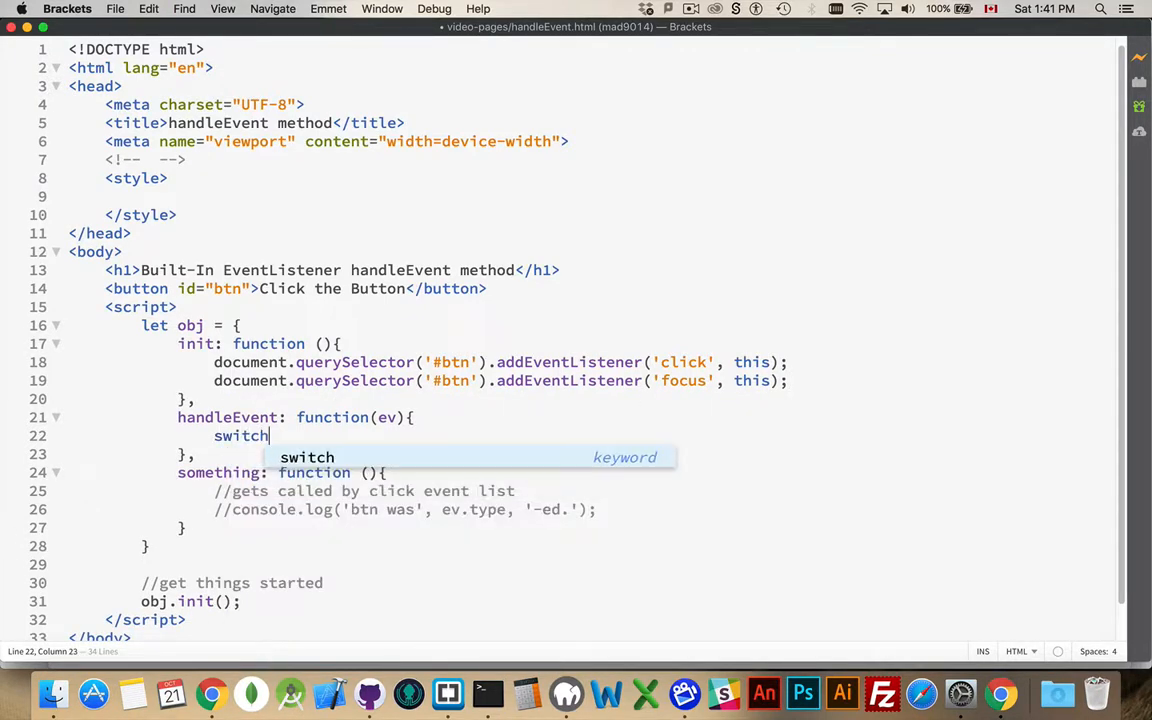
pyautogui.write('(ev)')
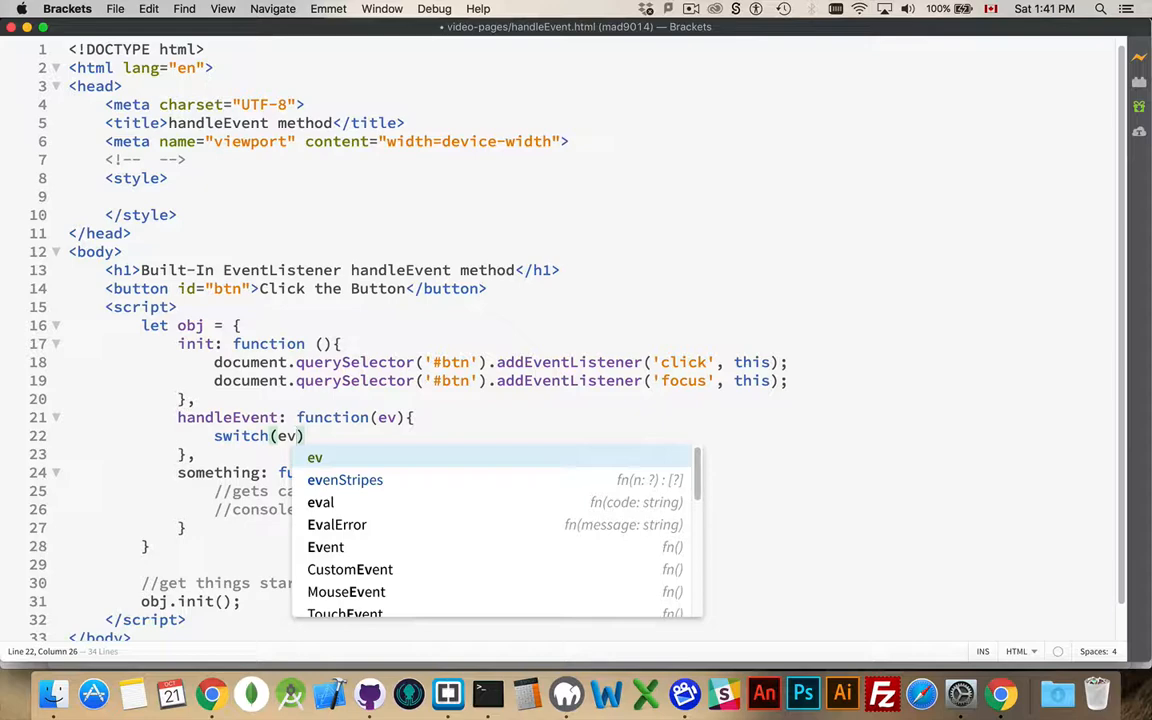
pyautogui.write('.type){')
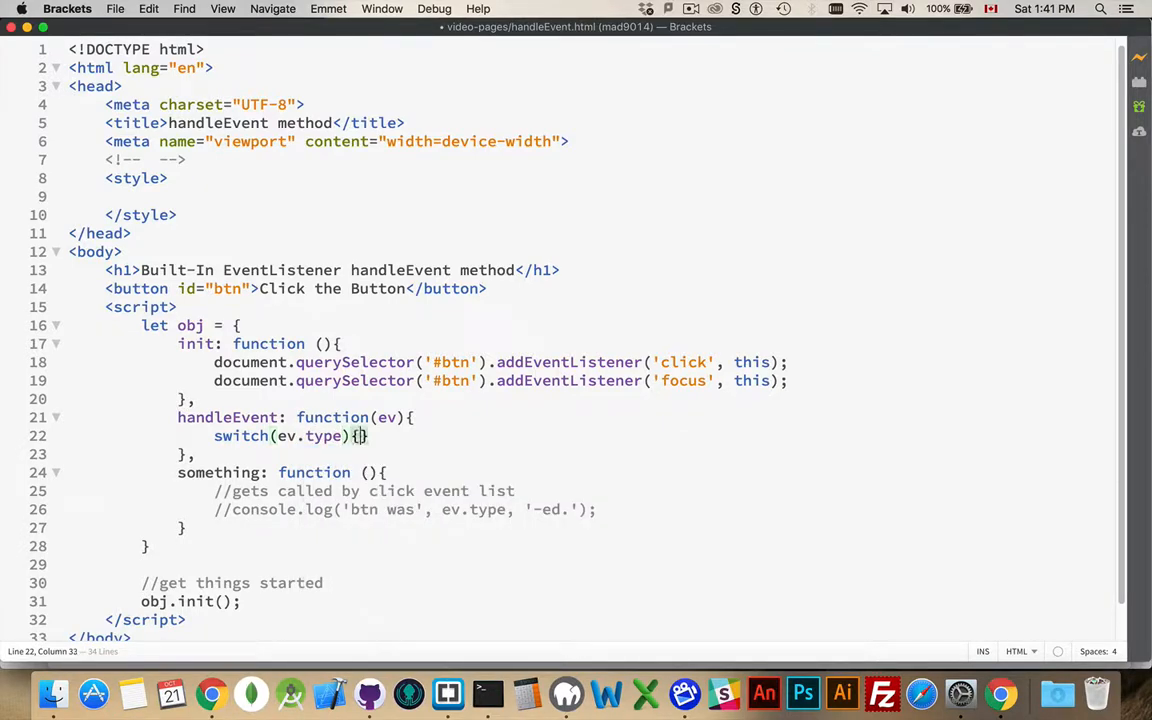
pyautogui.write('case')
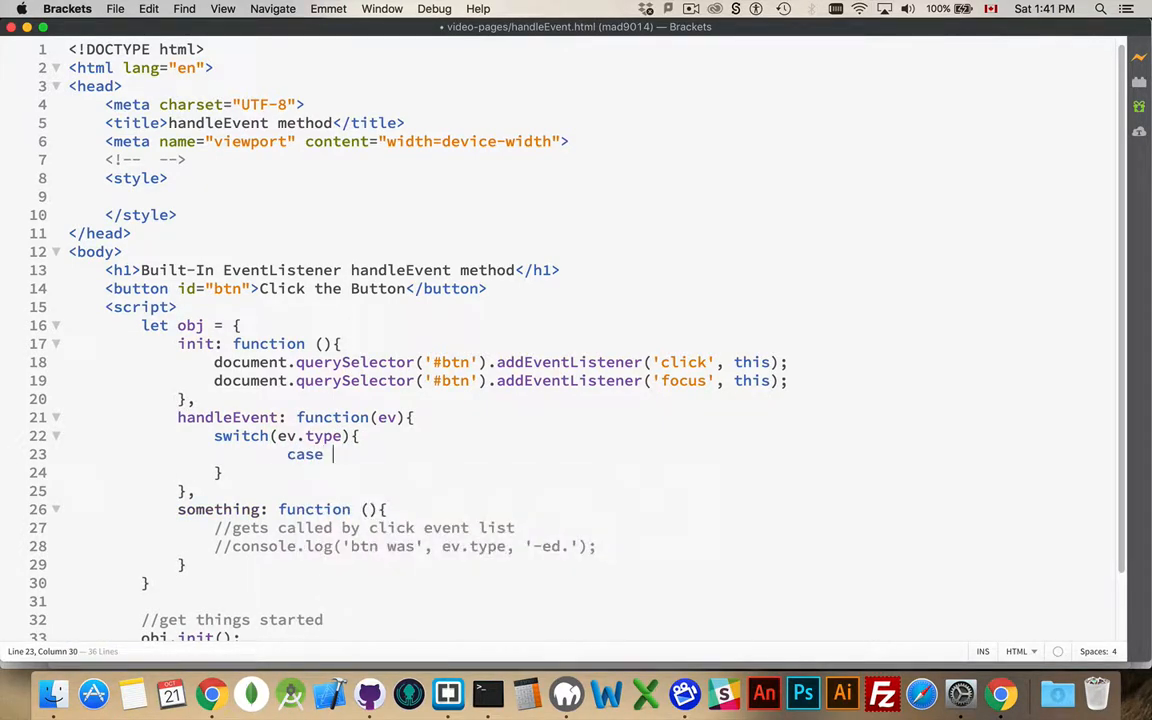
pyautogui.write("'click':")
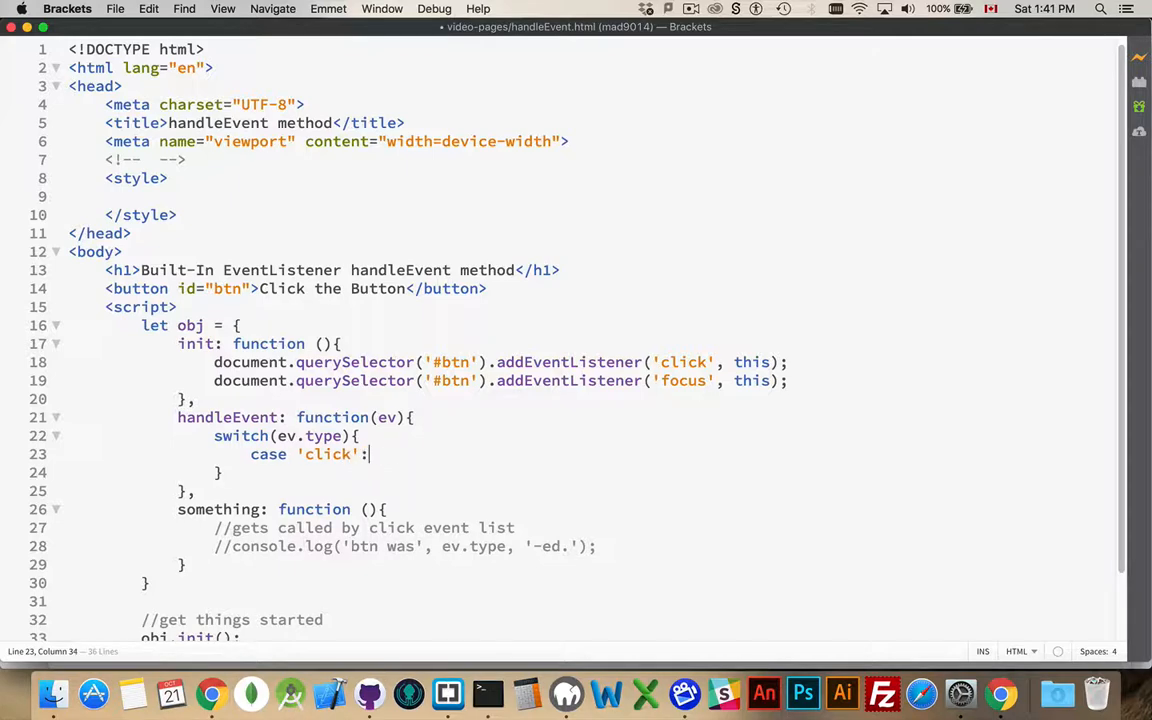
pyautogui.write('b')
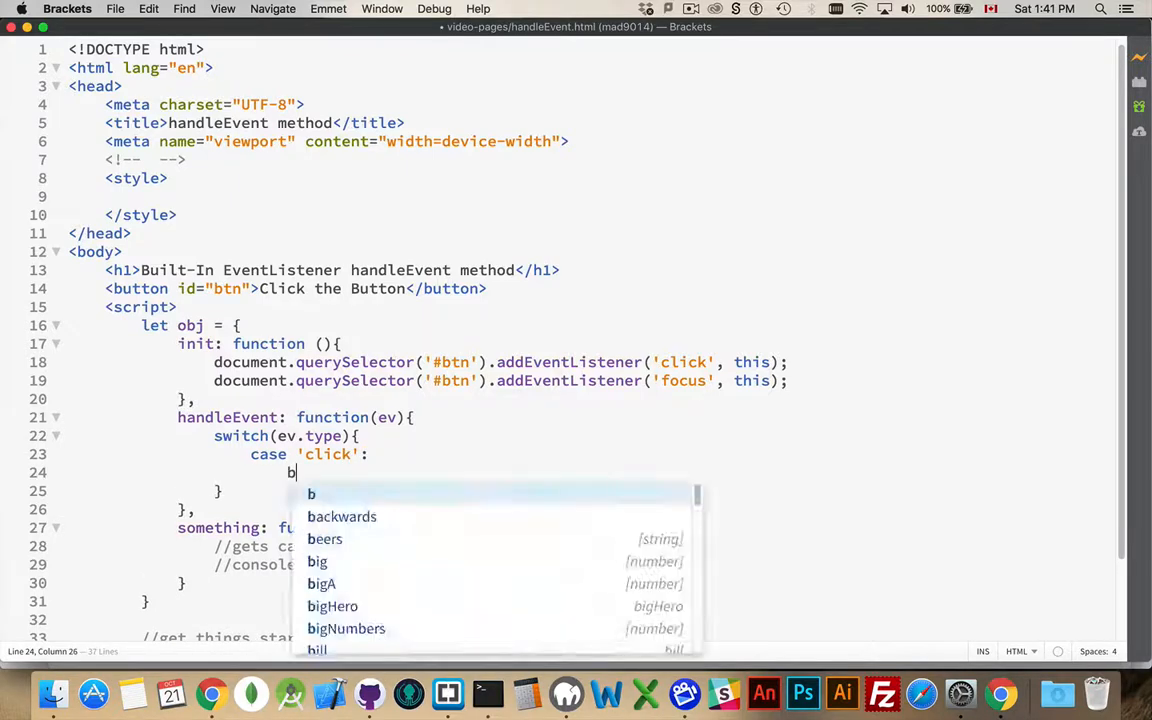
pyautogui.write('reak;')
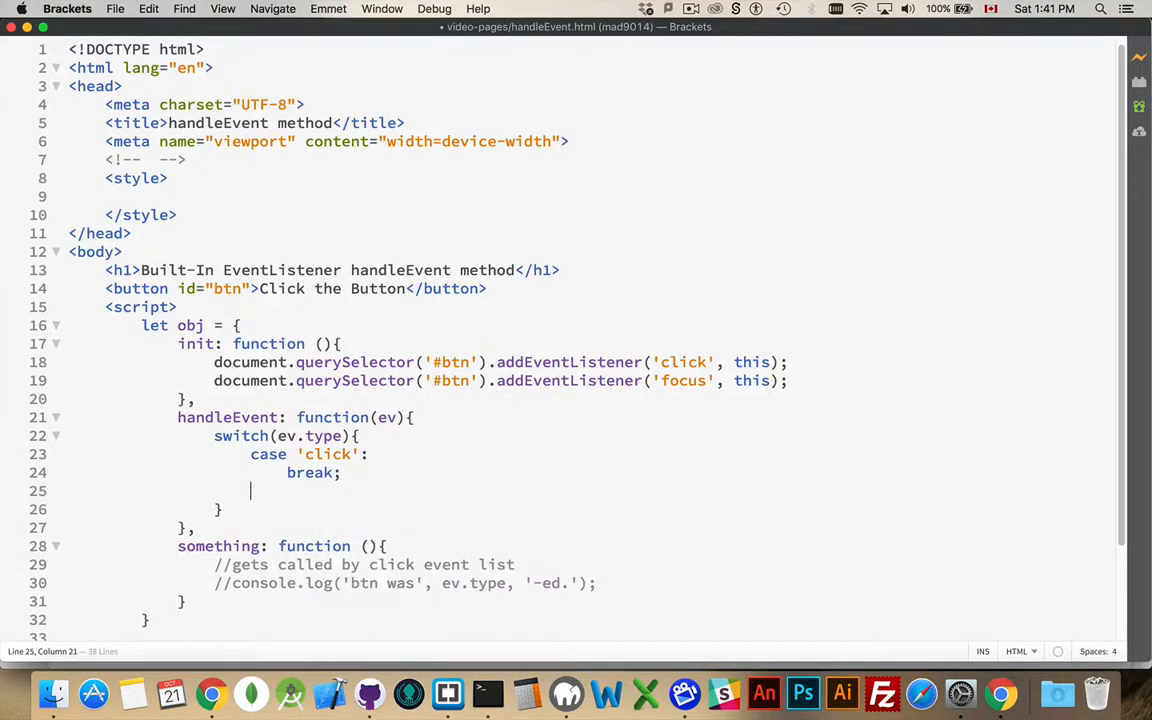
# Add 'focus', 'touchend' and 'explode' cases to the switch, each ending in break;.
pyautogui.write("case 'focu")
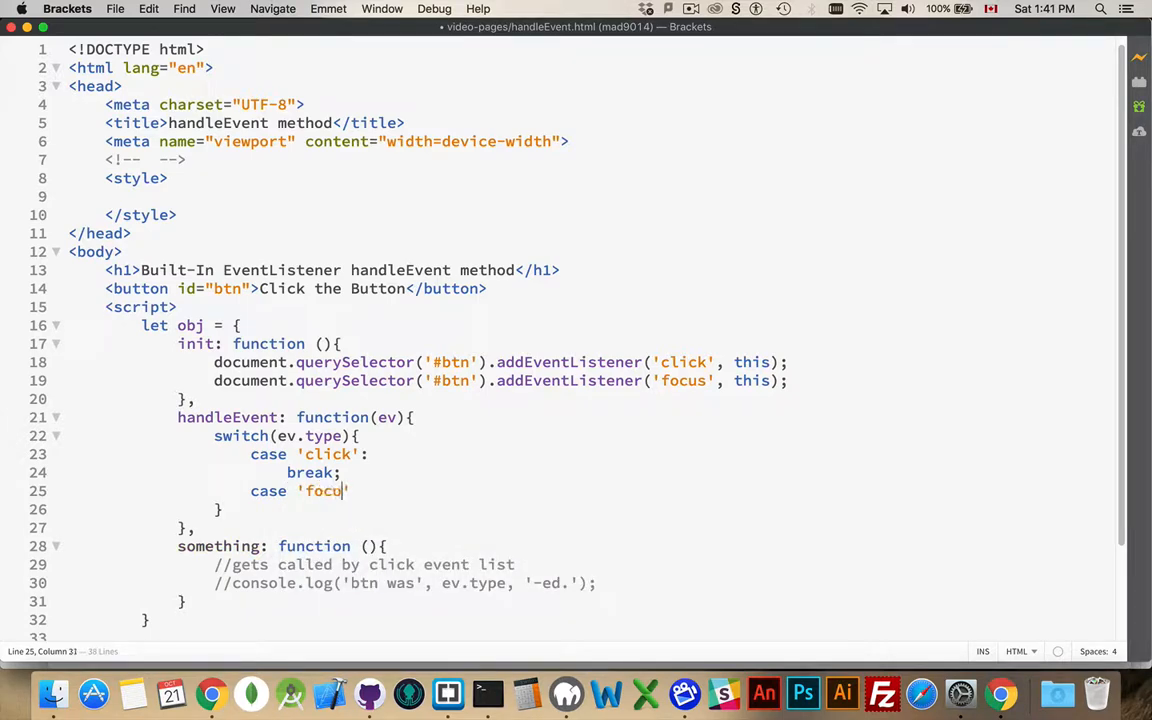
pyautogui.write("s':")
pyautogui.write('cas')
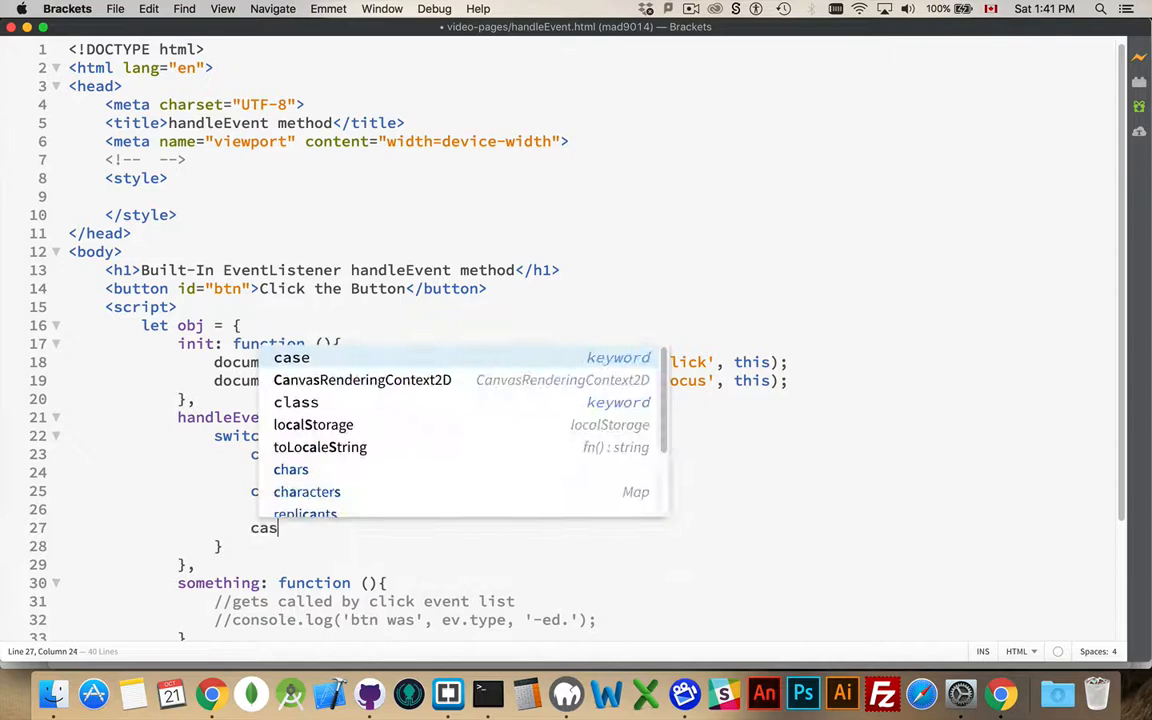
pyautogui.write("touche'")
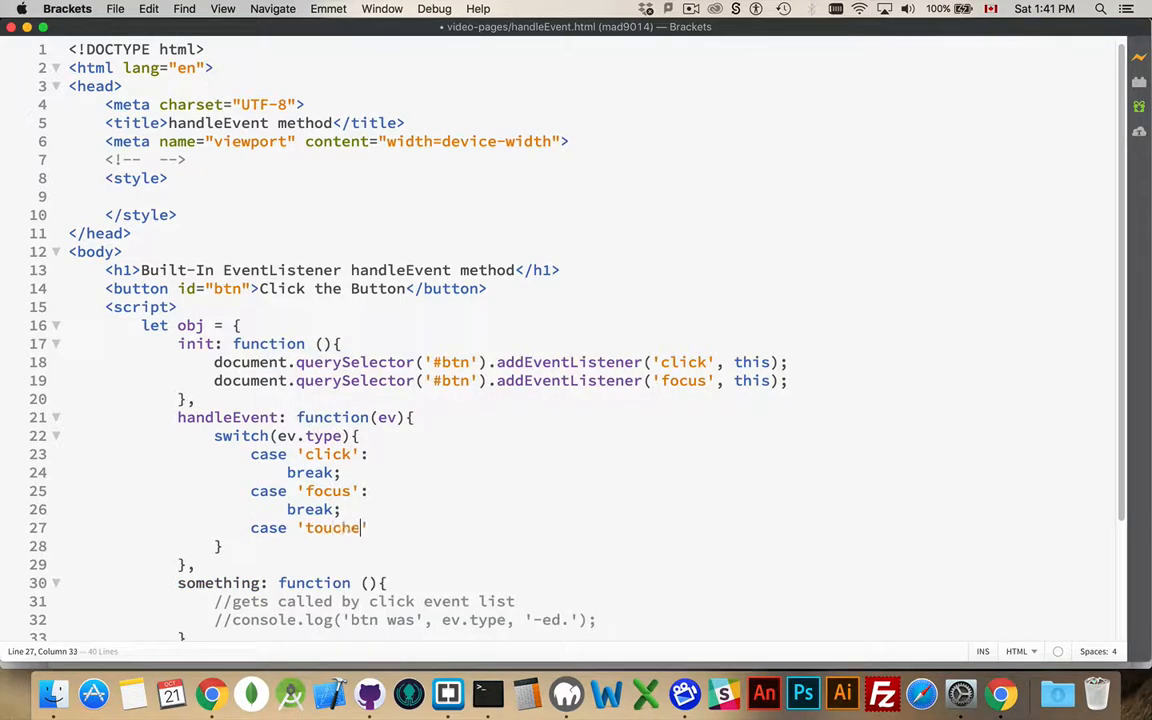
pyautogui.write("nd':")
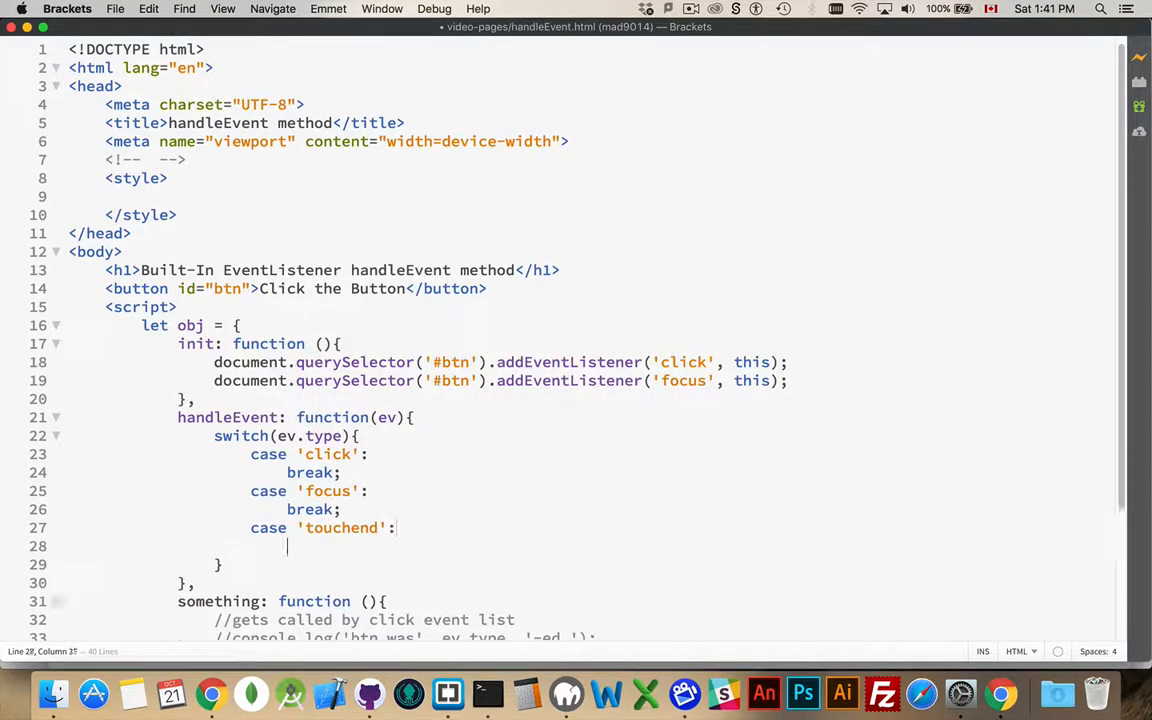
pyautogui.write('break;')
pyautogui.write('case')
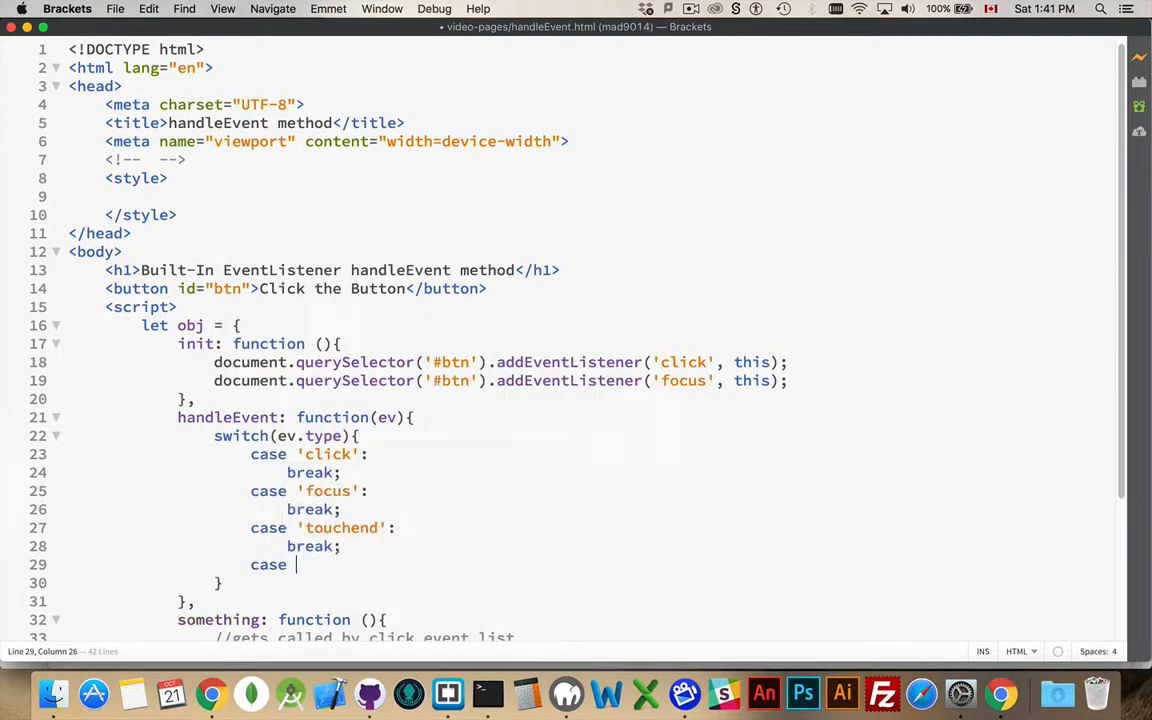
pyautogui.write("'explode'")
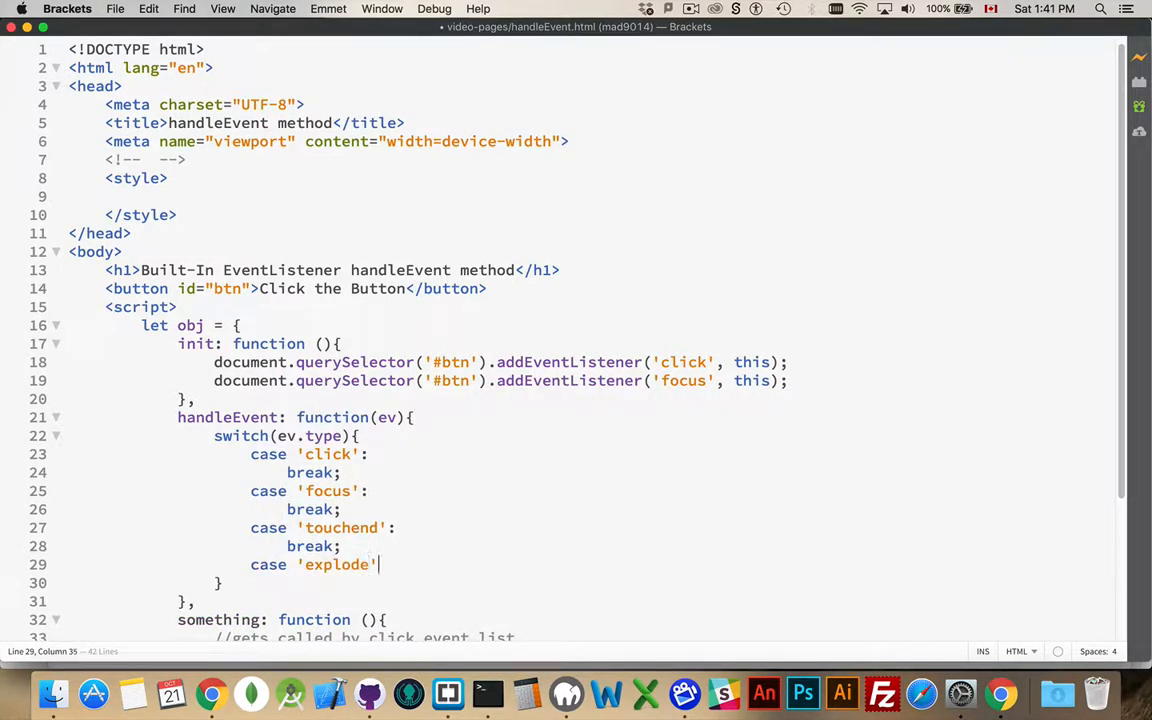
pyautogui.write(':')
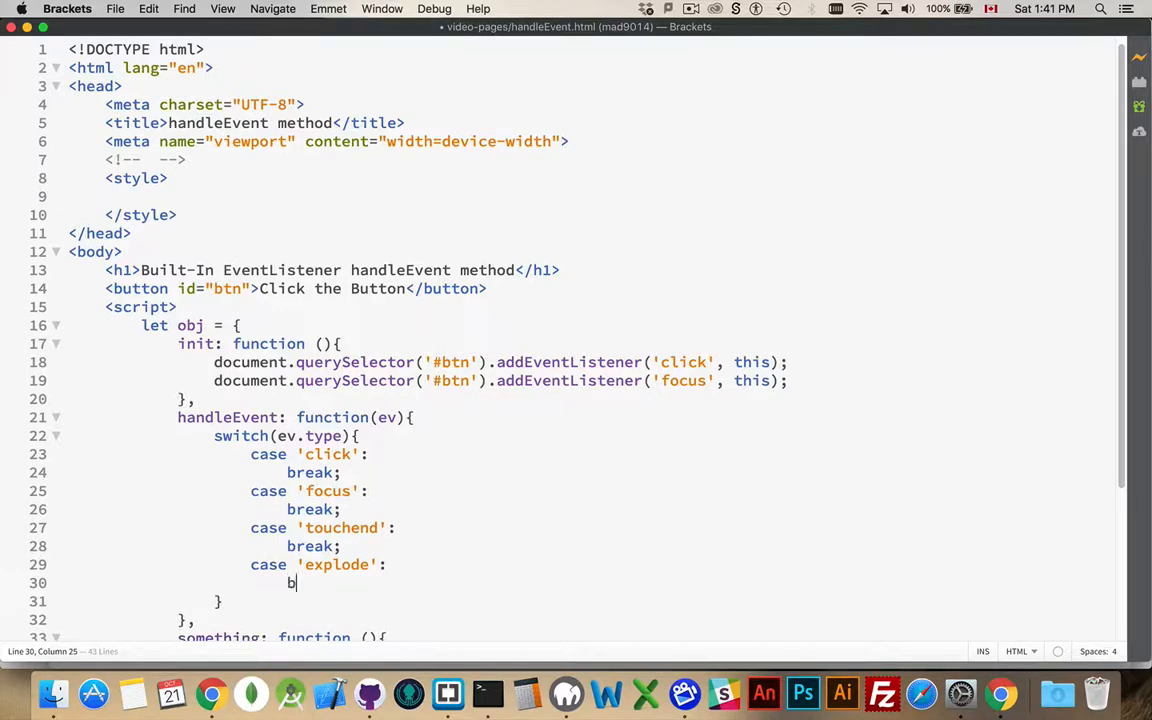
pyautogui.write('reak;')
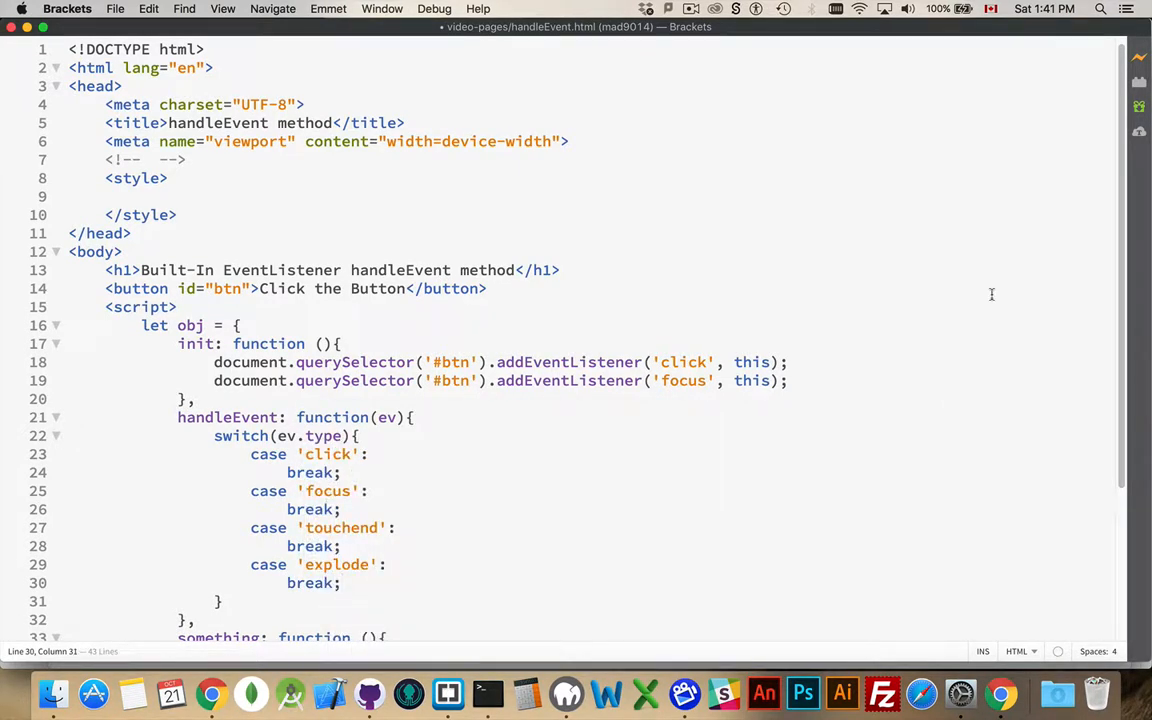
pyautogui.scroll(-3)
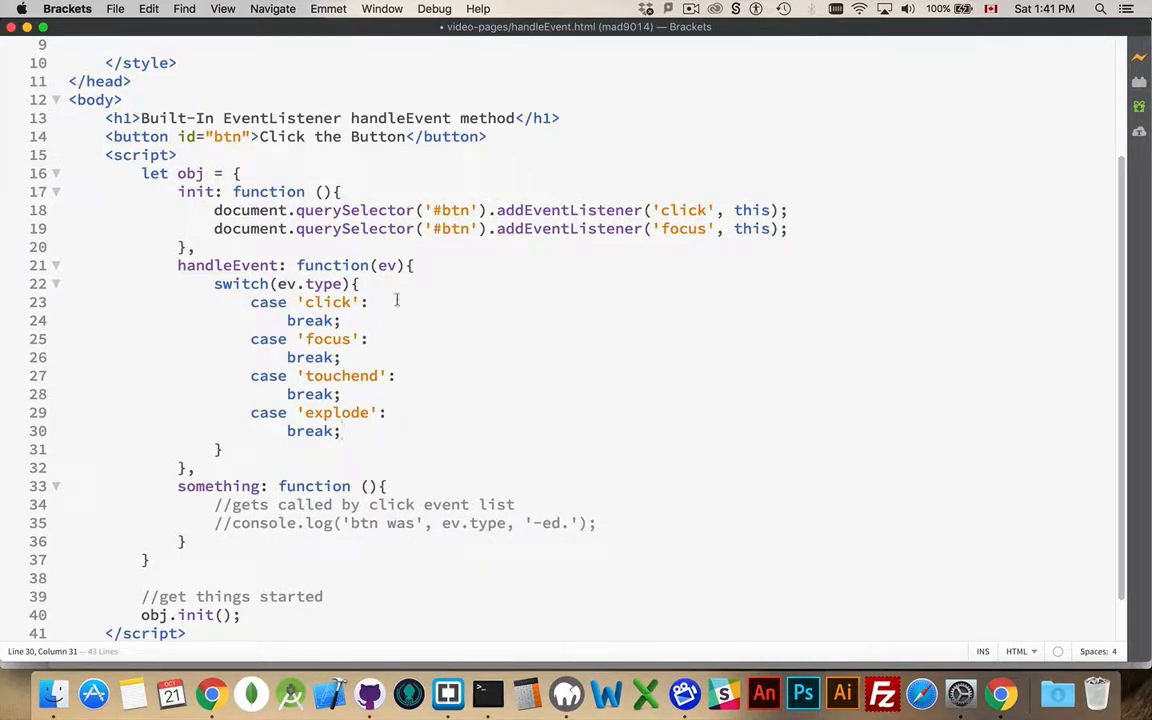
# Have the click and focus cases each call this.something();.
pyautogui.click(377, 301)
pyautogui.write('t')
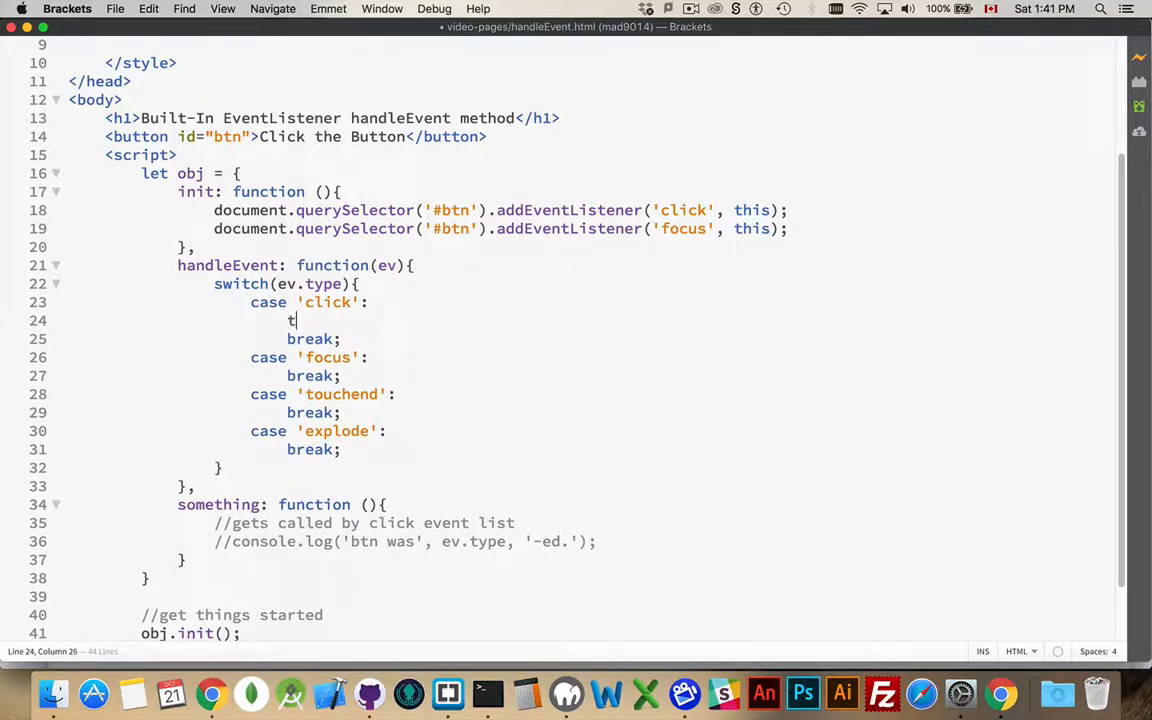
pyautogui.write('his.')
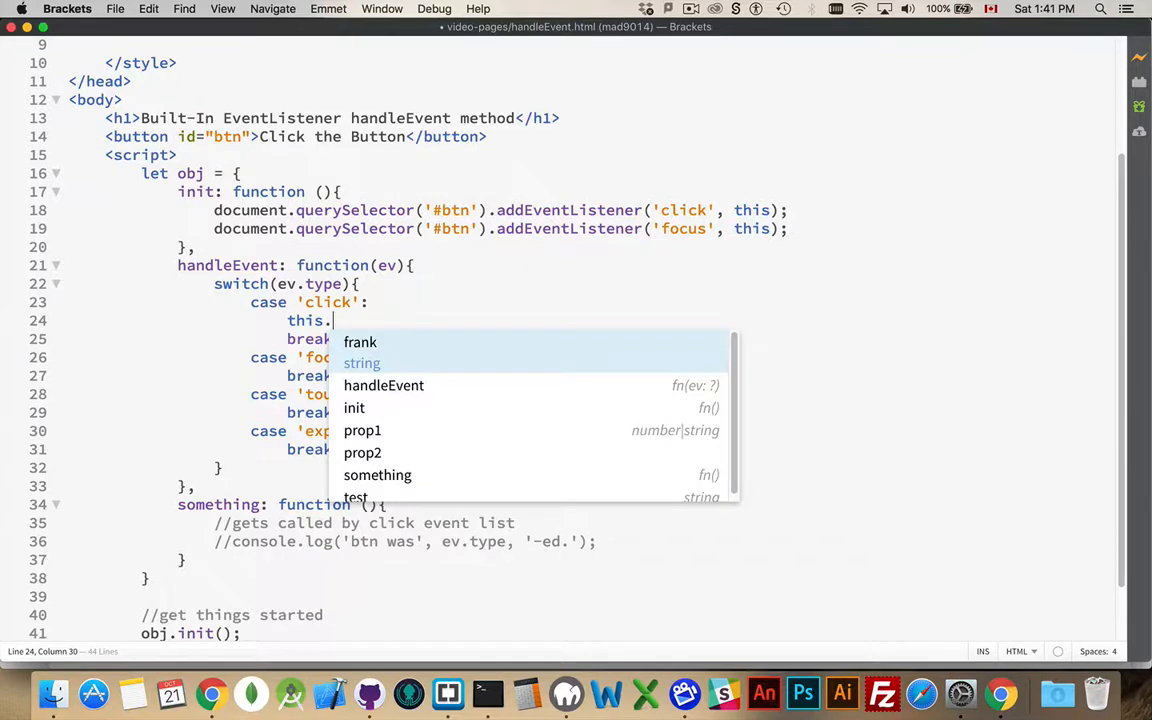
pyautogui.write('something();')
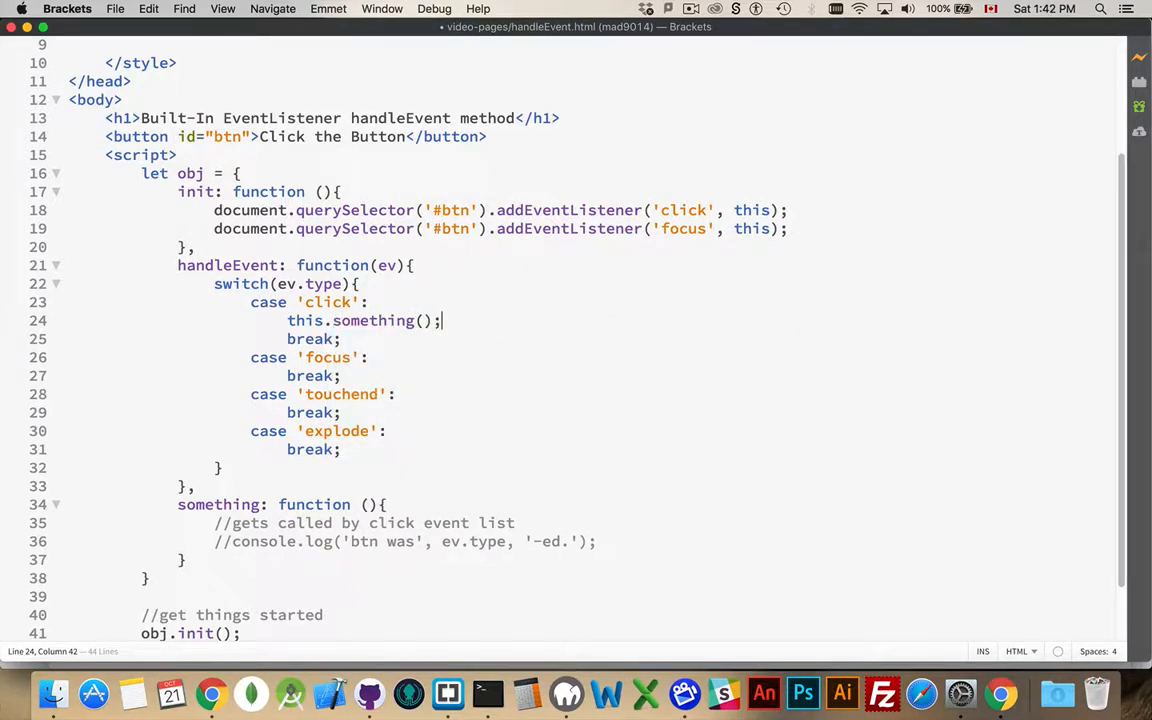
pyautogui.write('this')
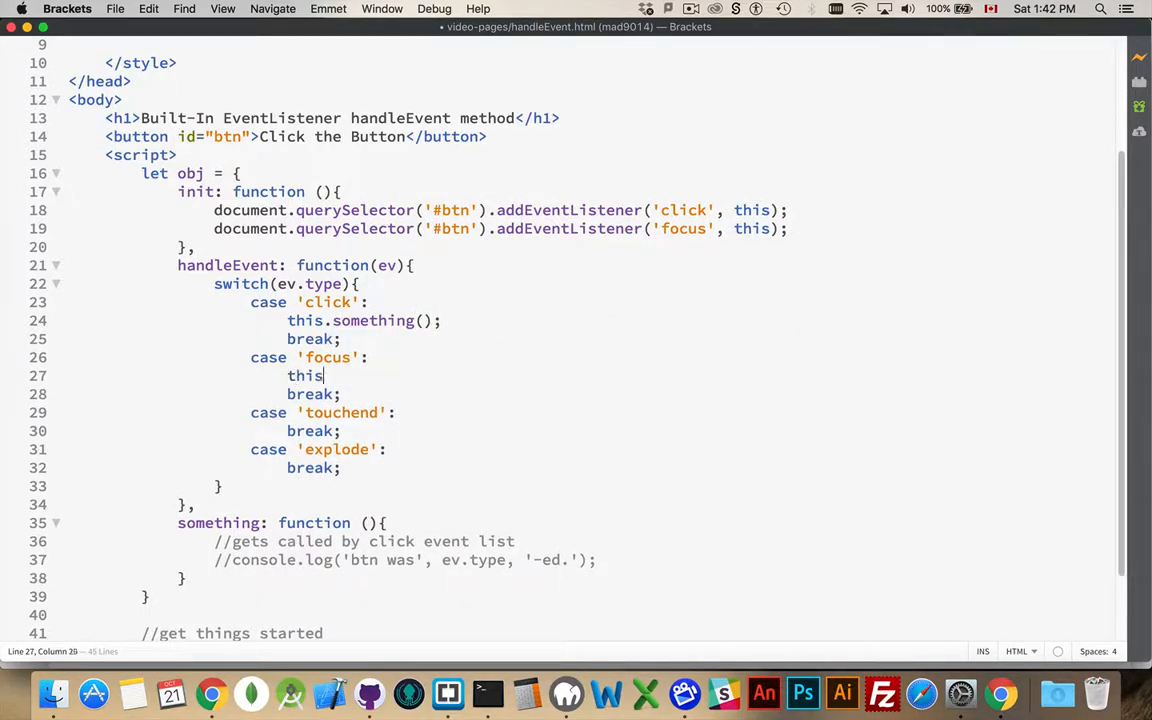
pyautogui.write('.something()')
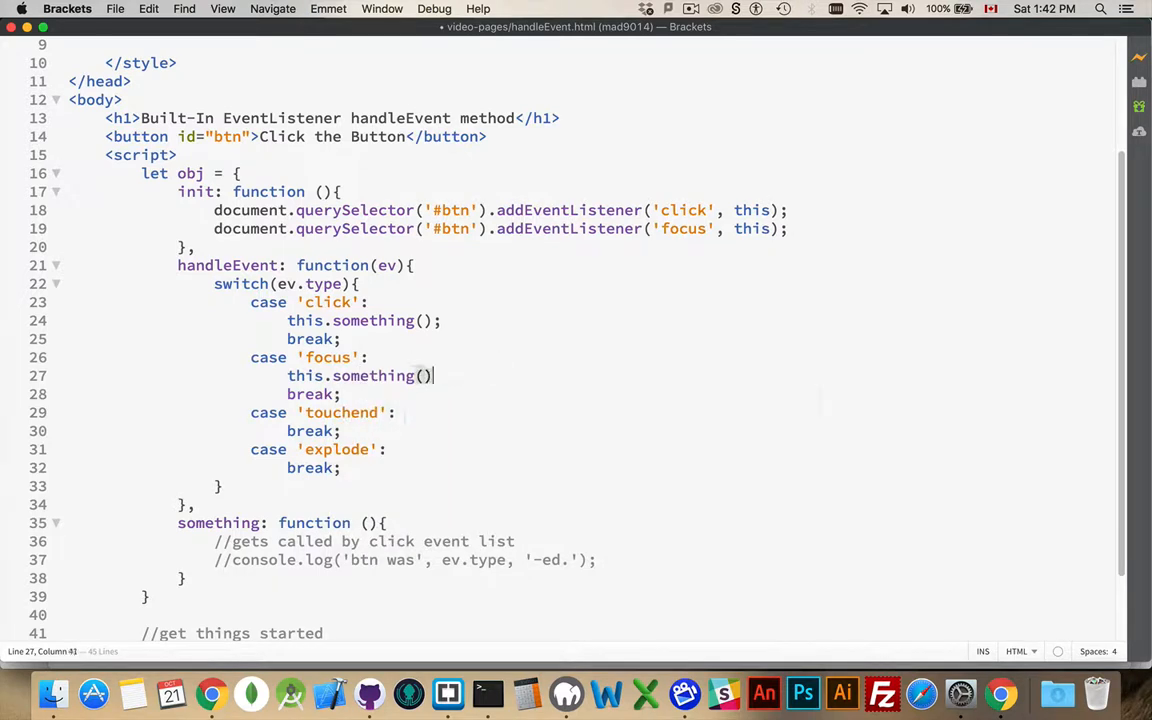
pyautogui.write(';')
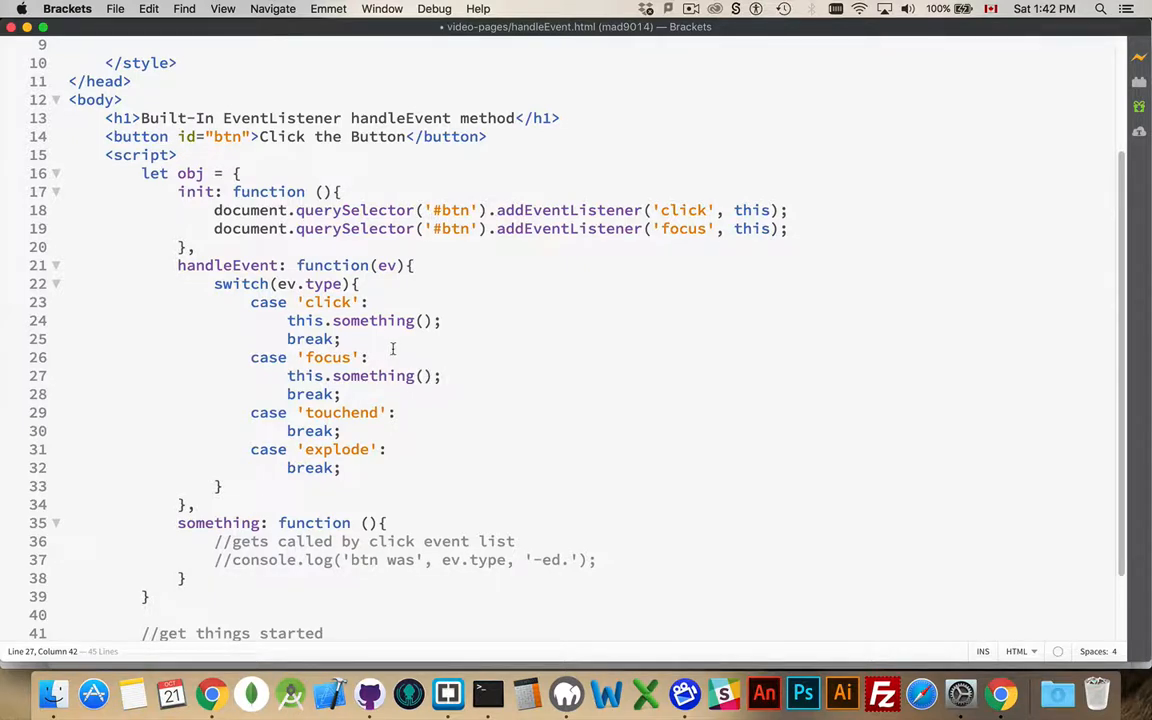
# Pass ev into both something calls, give something an ev parameter and uncomment its console.log of ev.type.
pyautogui.doubleClick(386, 265)
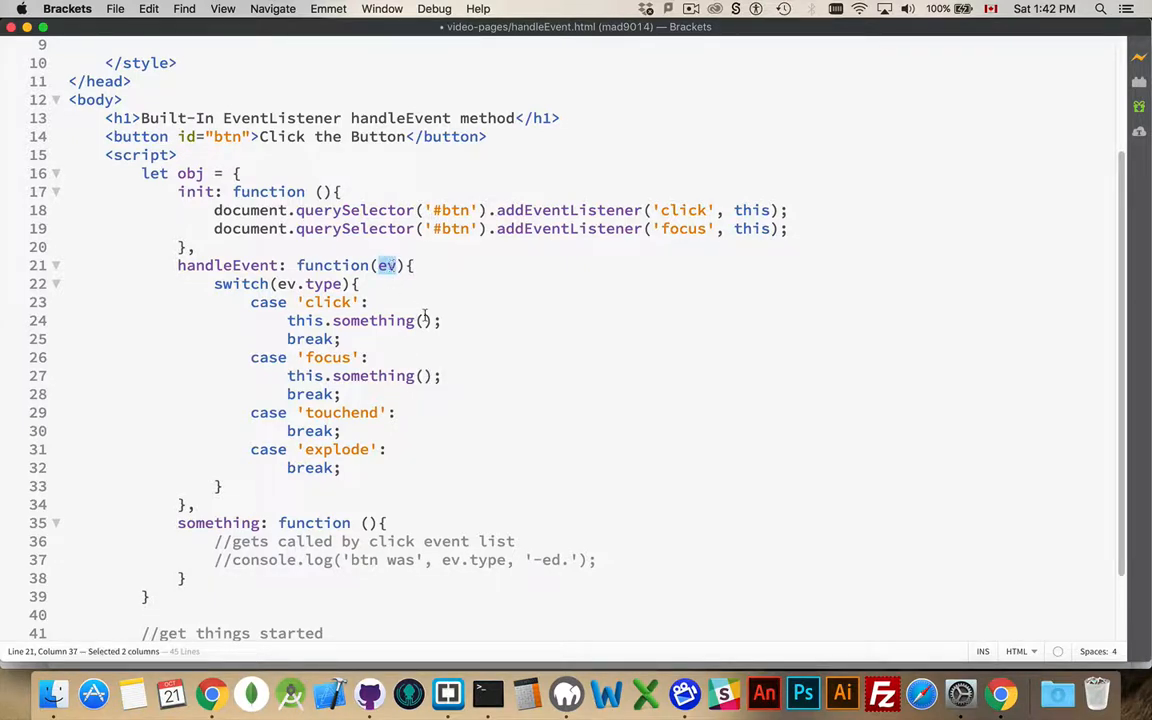
pyautogui.write('ev.typ')
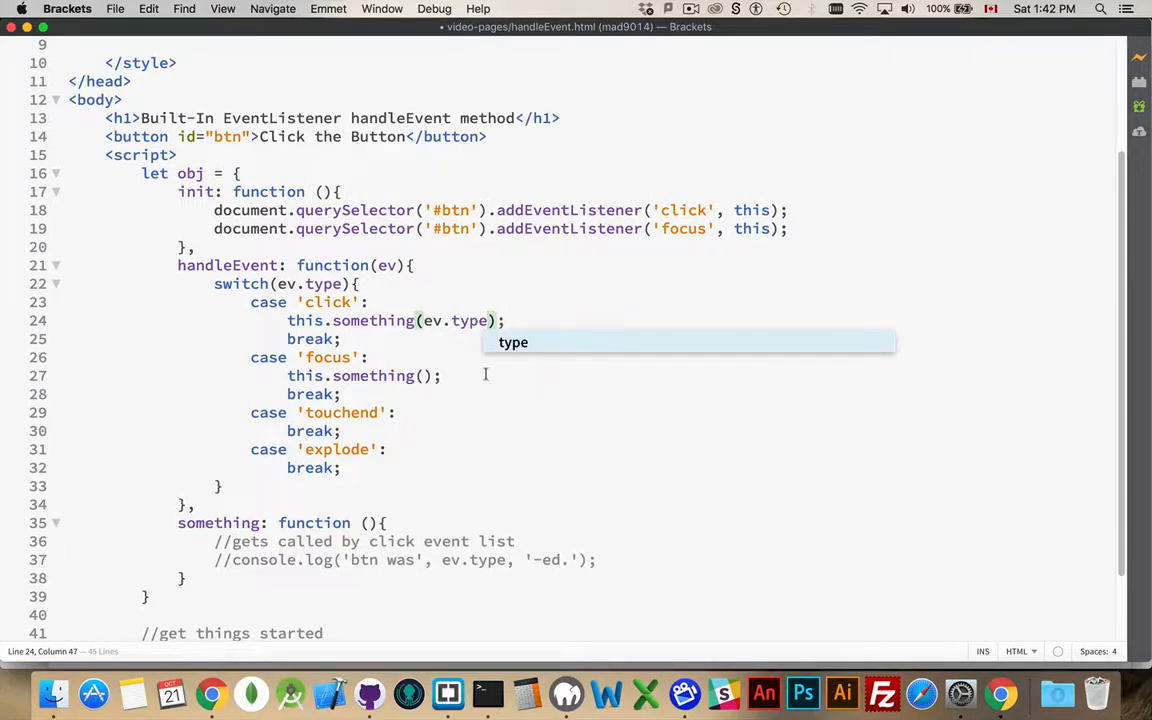
pyautogui.write('ev')
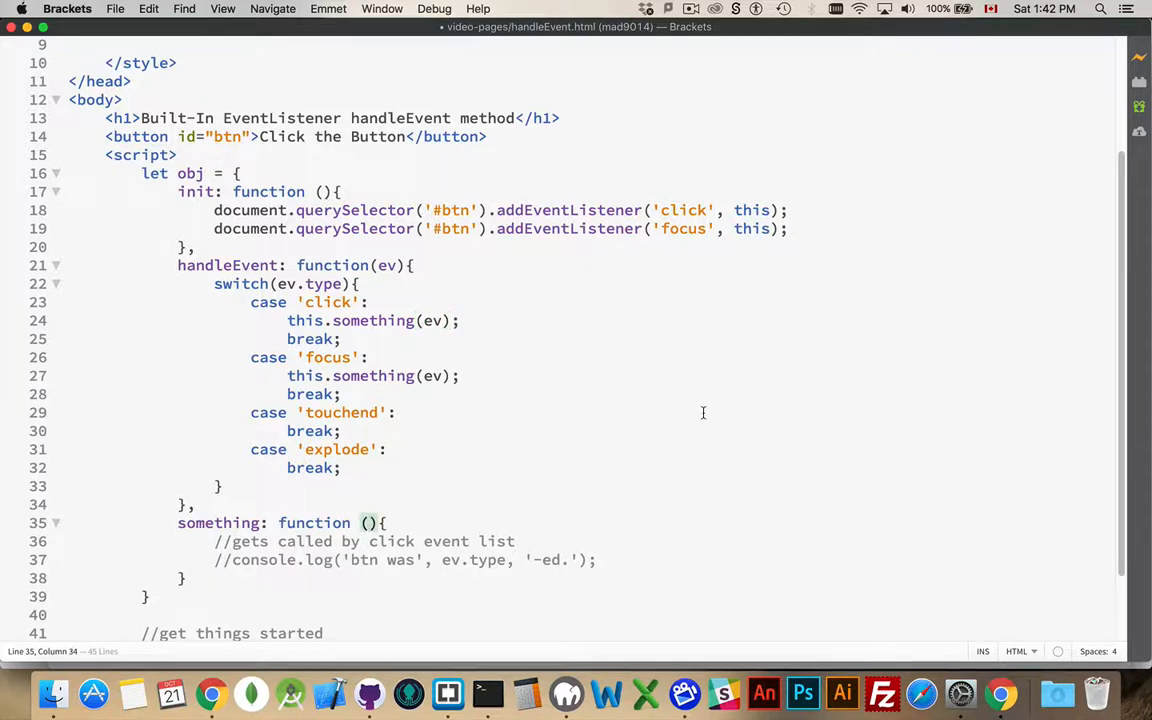
pyautogui.write('ev')
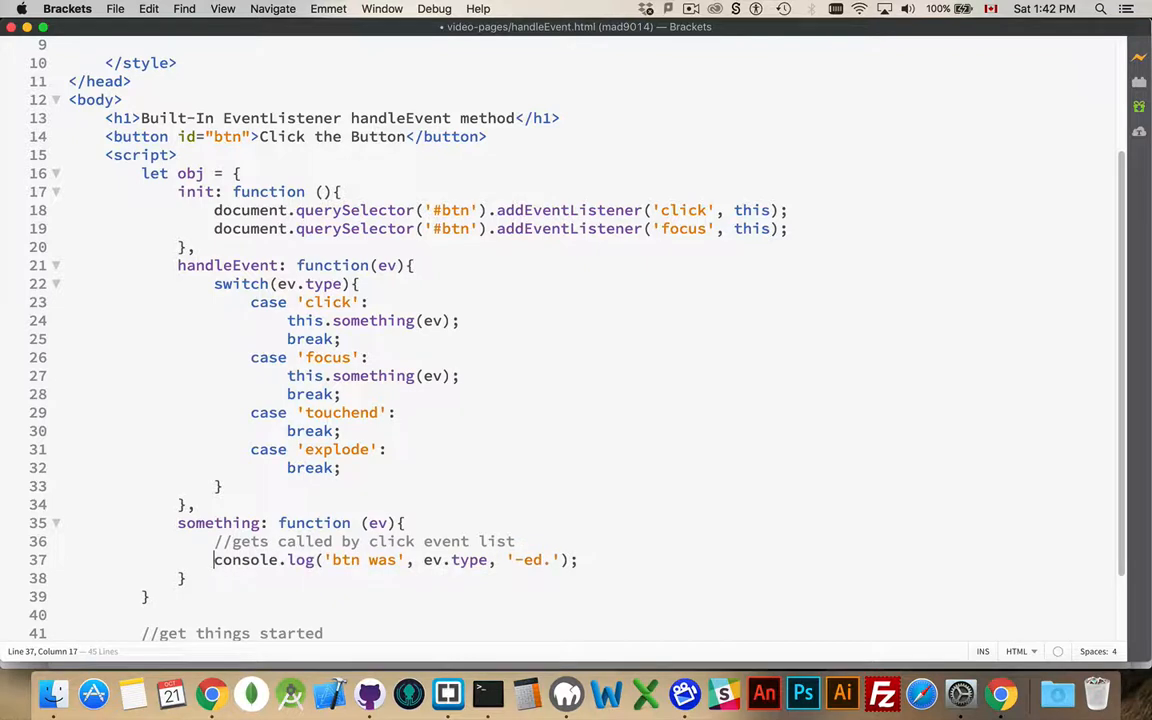
pyautogui.scroll(-3)
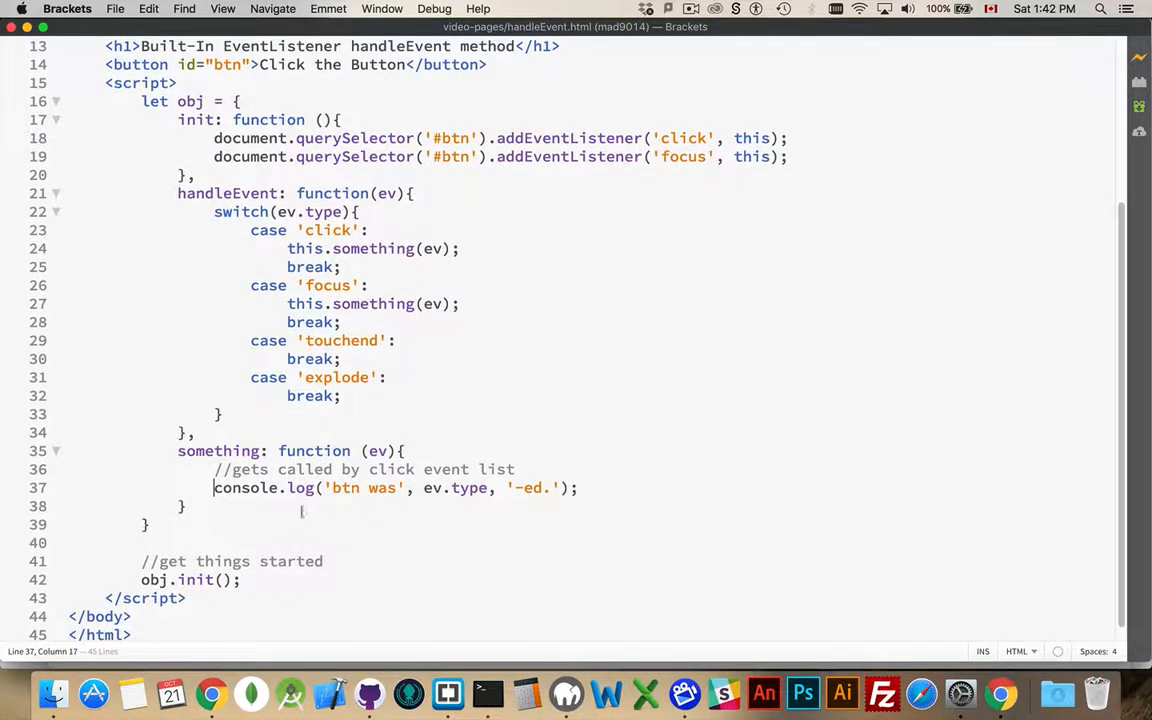
pyautogui.doubleClick(455, 488)
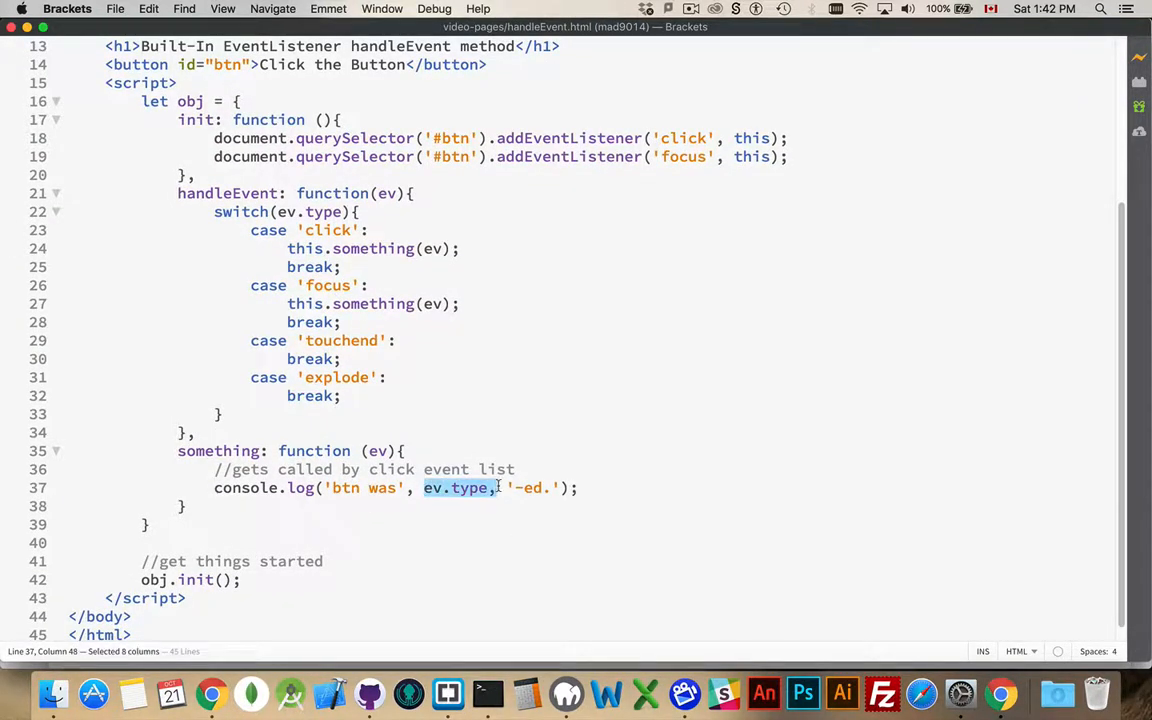
pyautogui.moveTo(610, 411)
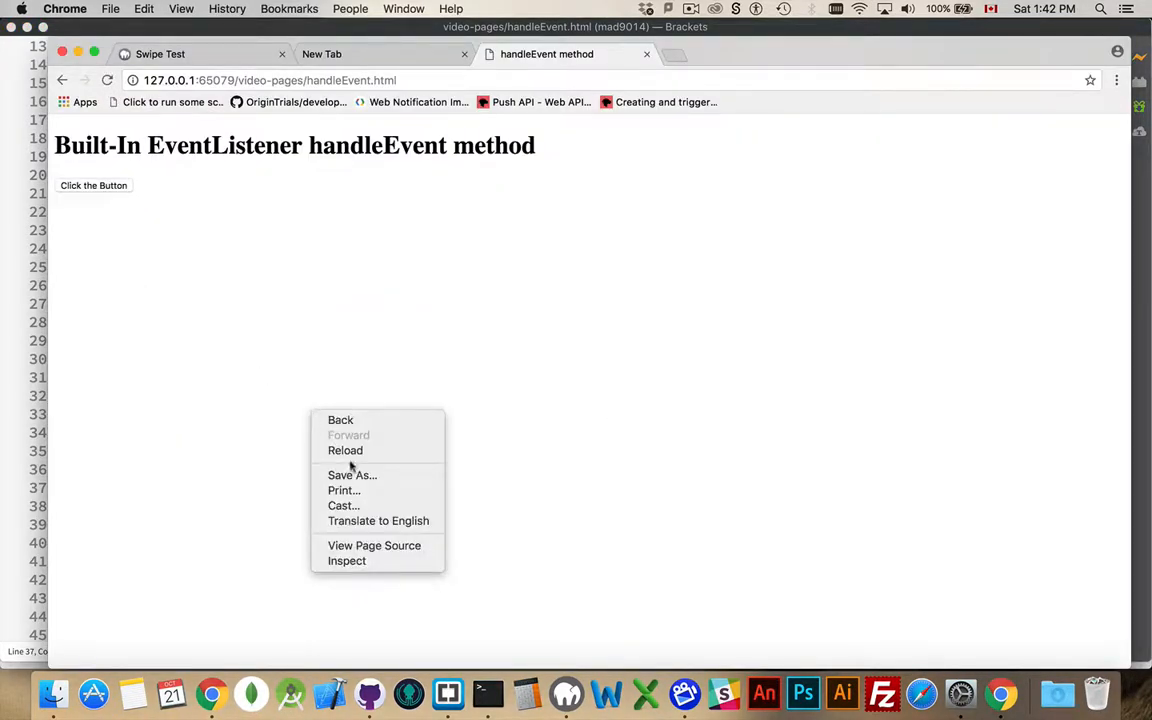
# Inspect the page in Chrome and click 'Click the Button' several times to log focus and click messages.
pyautogui.click(347, 560)
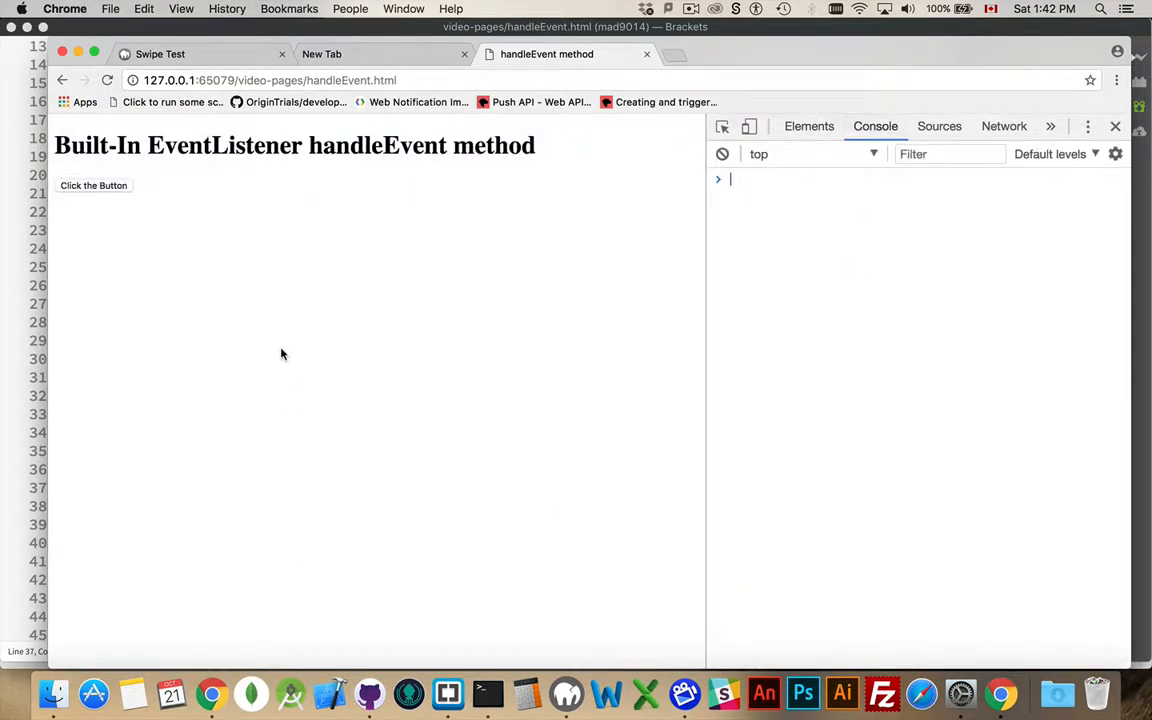
pyautogui.click(93, 185)
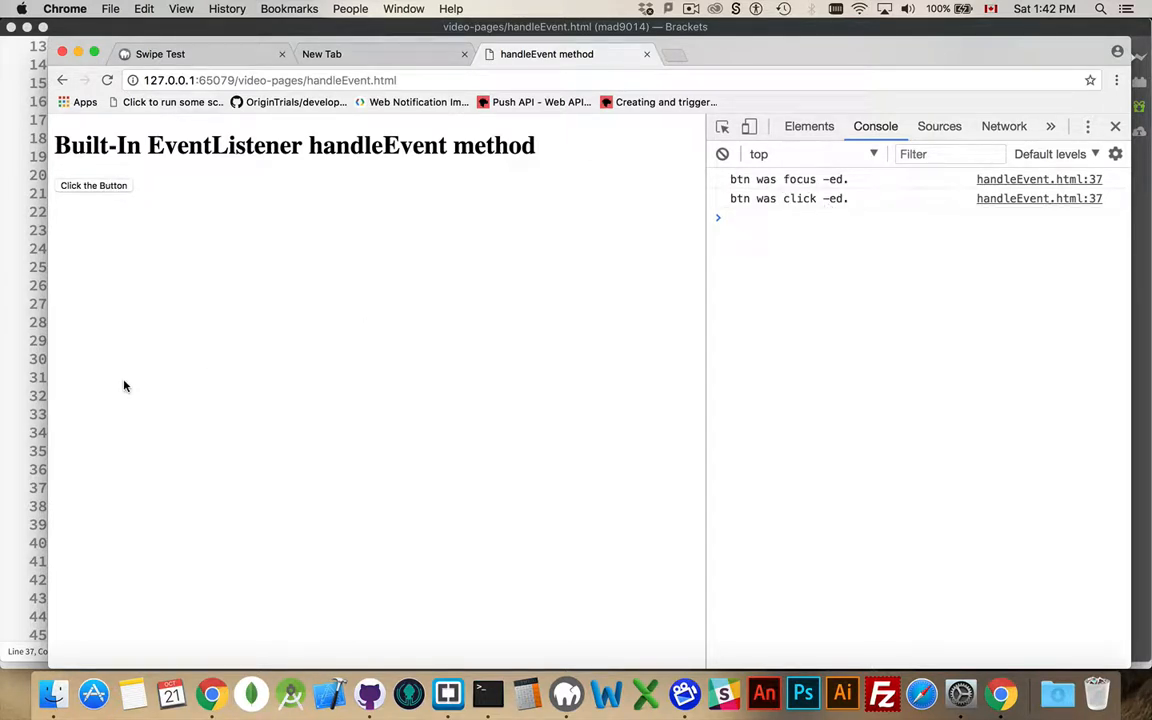
pyautogui.click(93, 185)
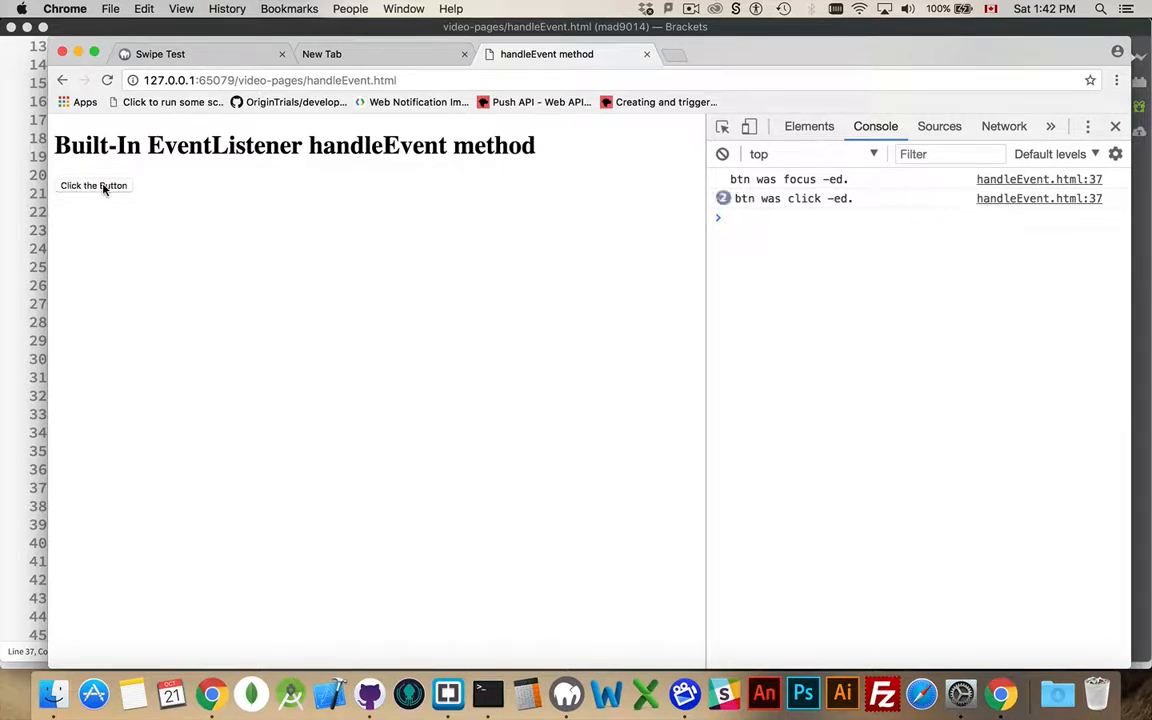
pyautogui.click(93, 185)
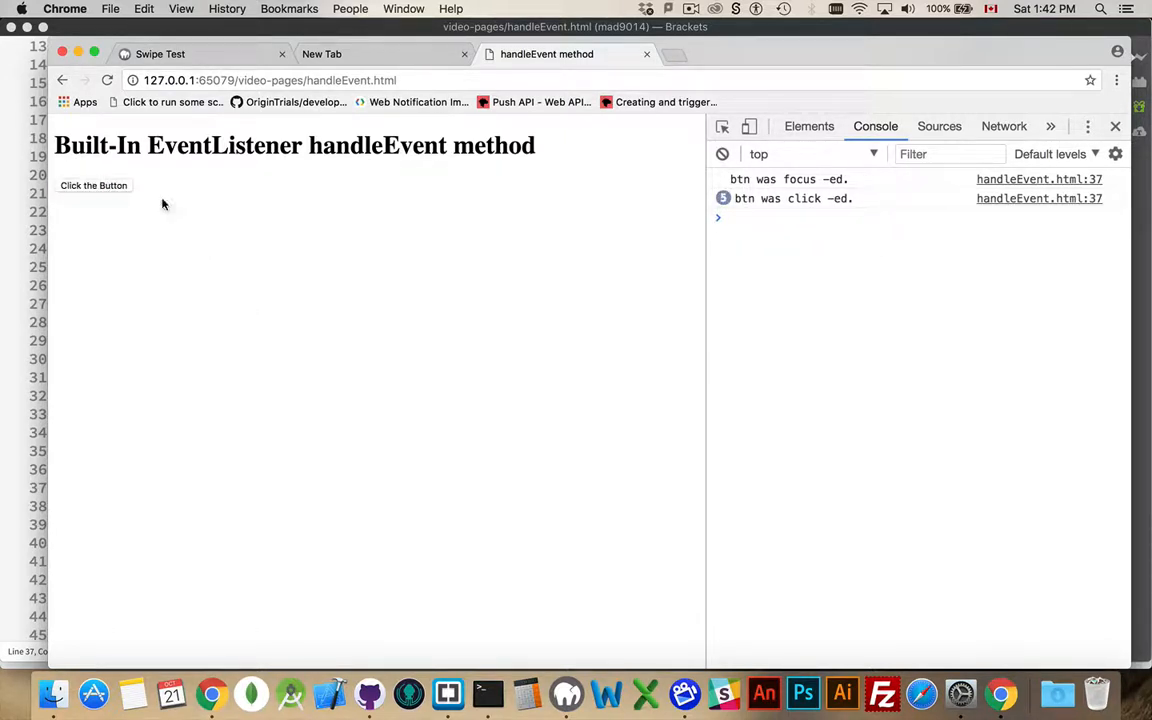
pyautogui.click(93, 185)
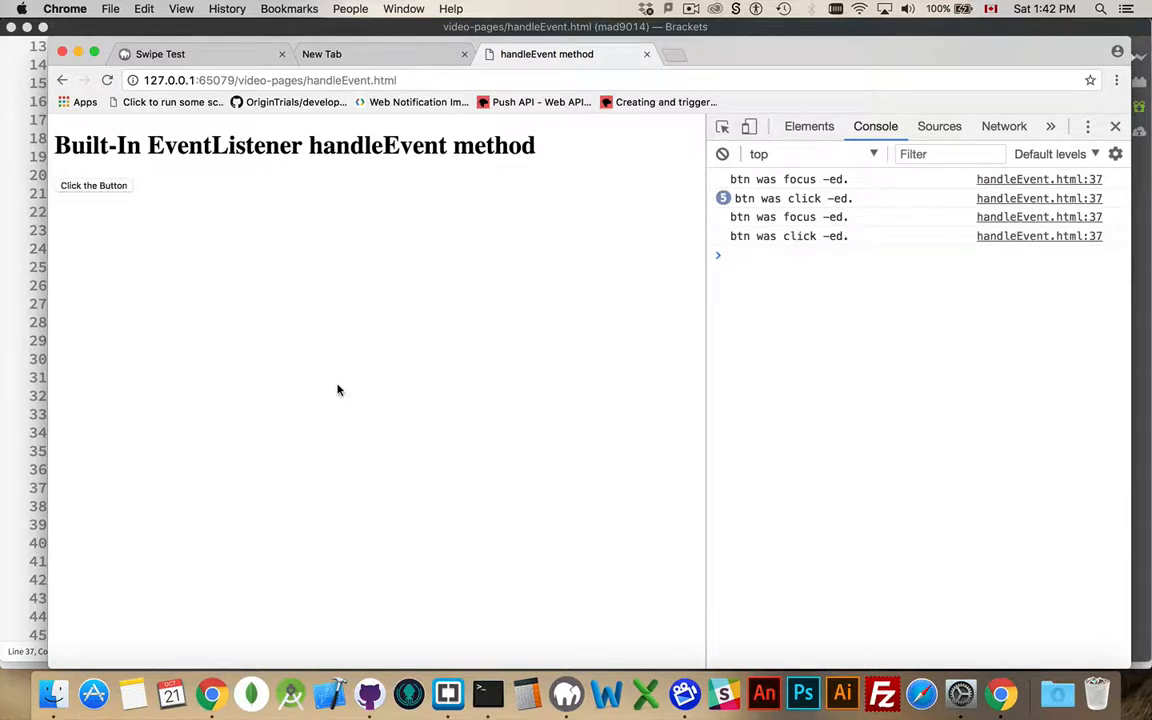
pyautogui.moveTo(108, 185)
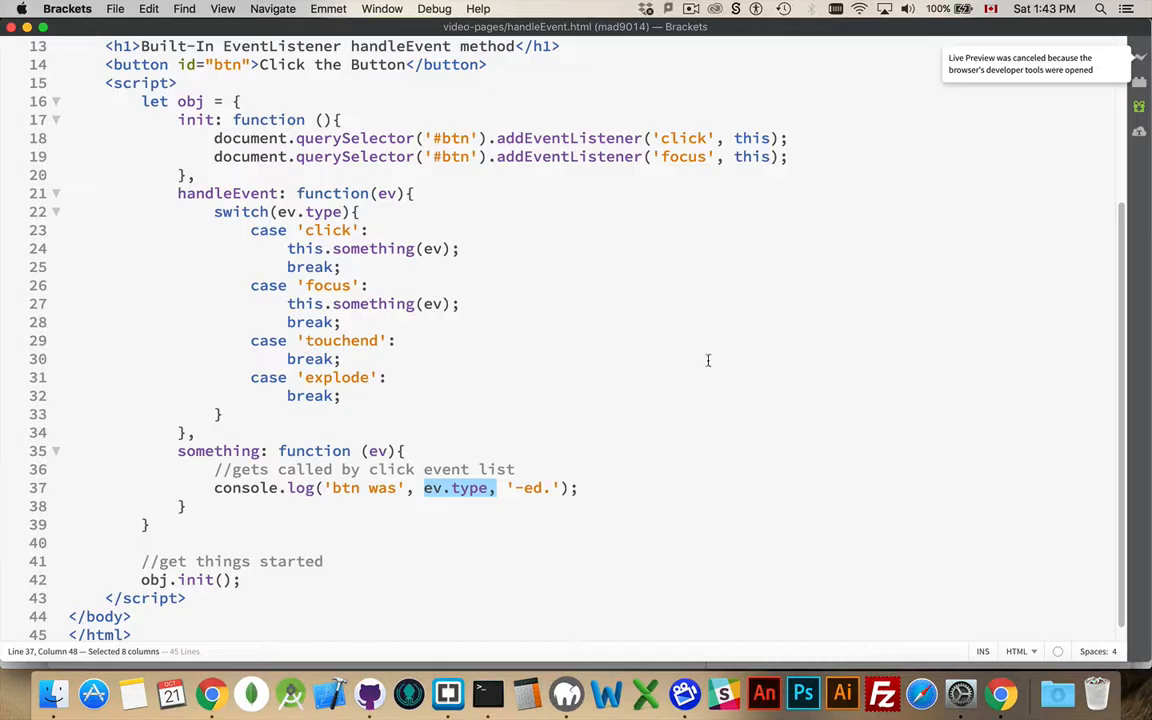
# Add a 'blur' addEventListener on the button and turn the touchend case into 'blur' calling this.something(ev);.
pyautogui.write('https://gist.github.com/prof3ssorSt3v3/c44404e79d3421723c2a192b0049dc0a')
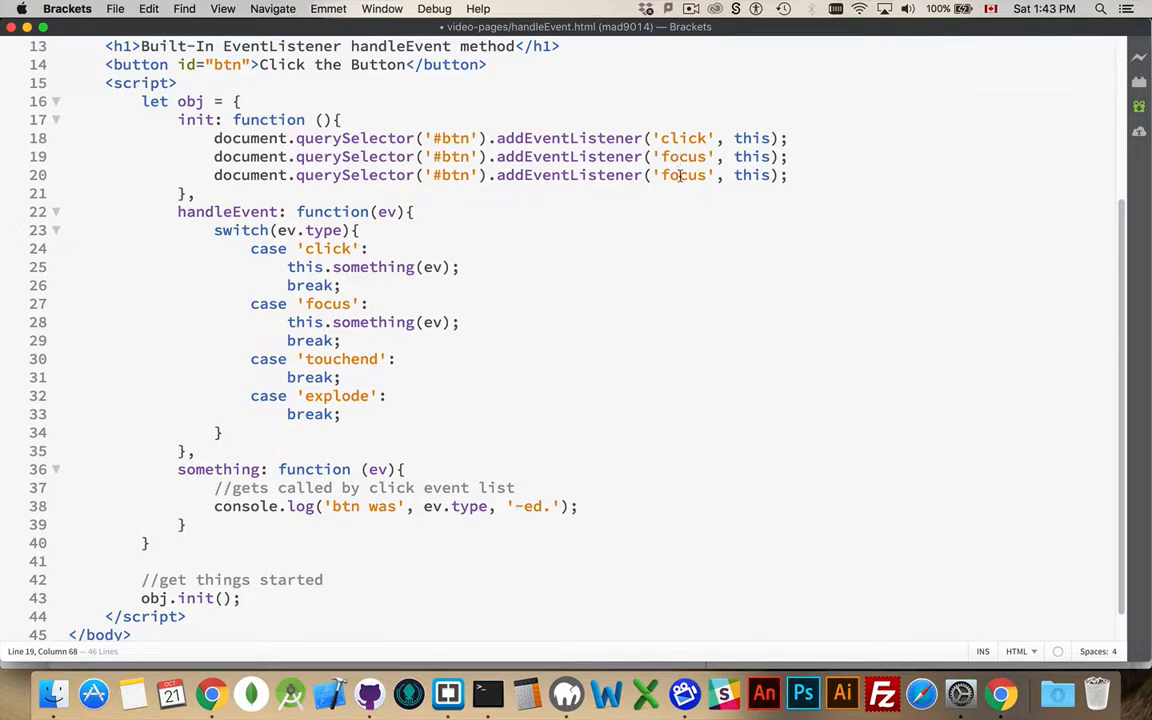
pyautogui.write('blur')
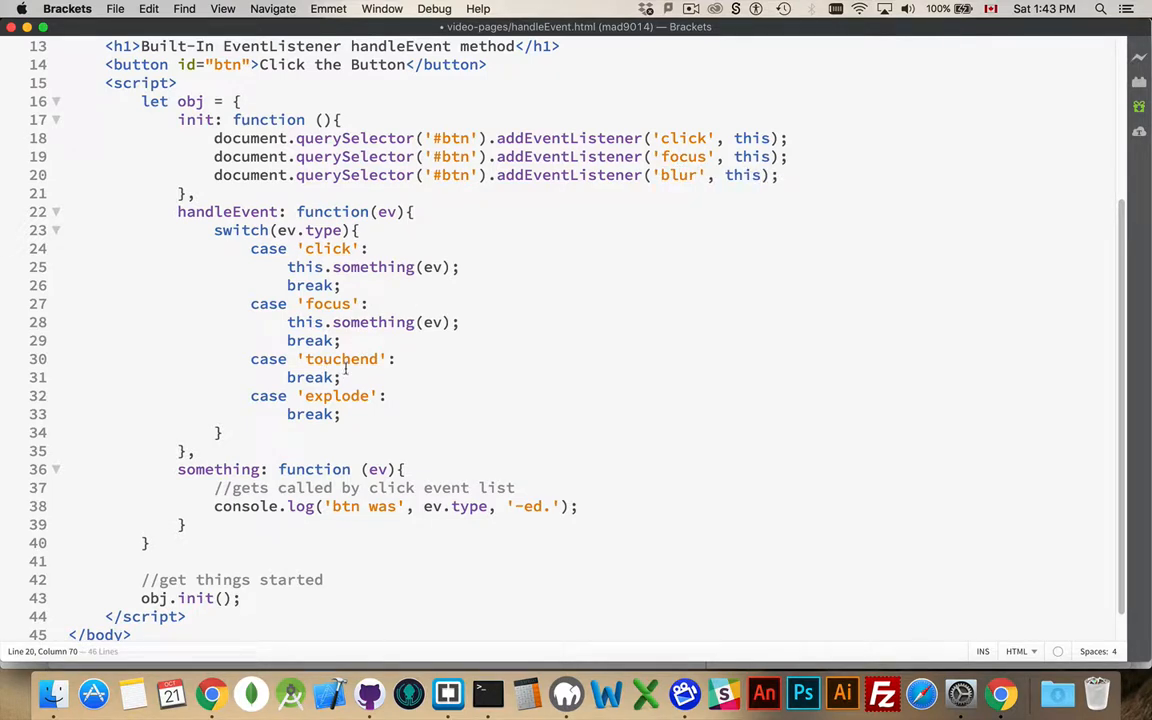
pyautogui.write('blur')
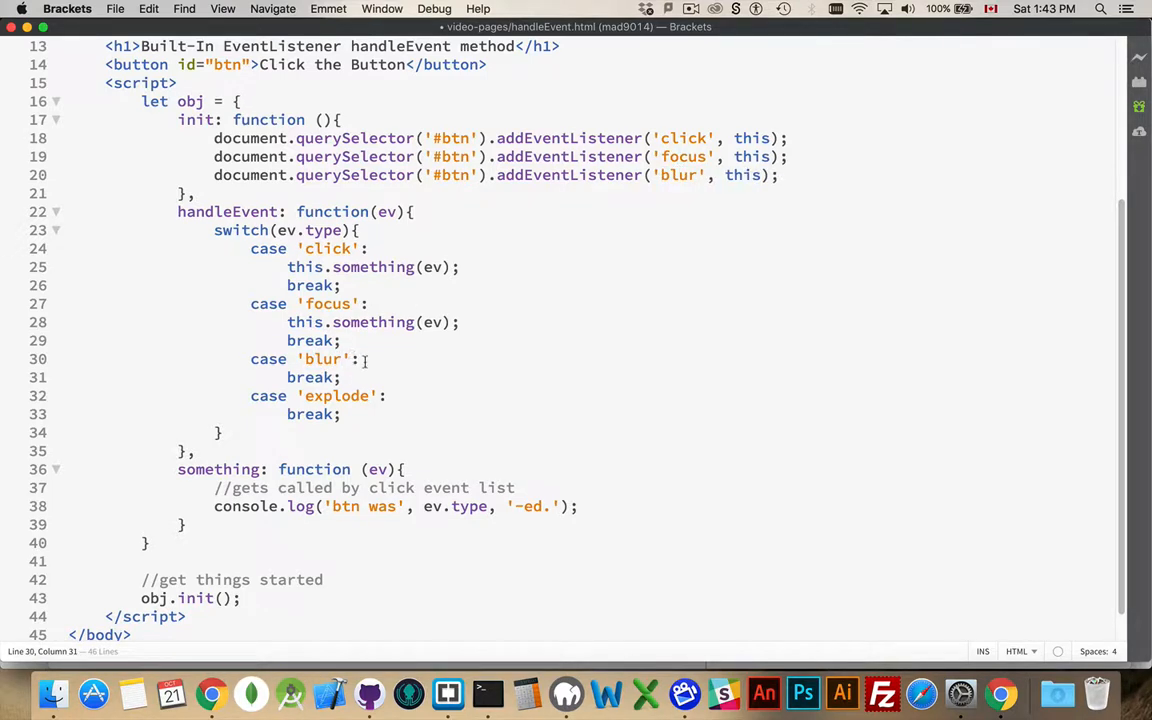
pyautogui.write('this.something(ev')
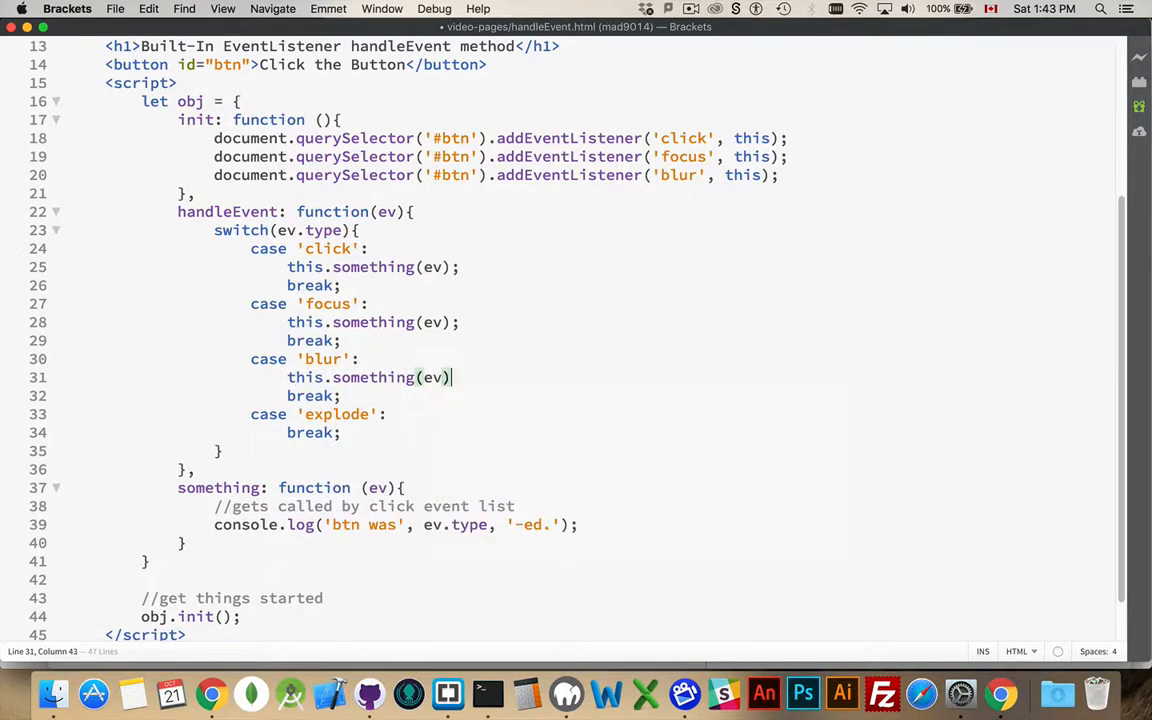
pyautogui.write(';')
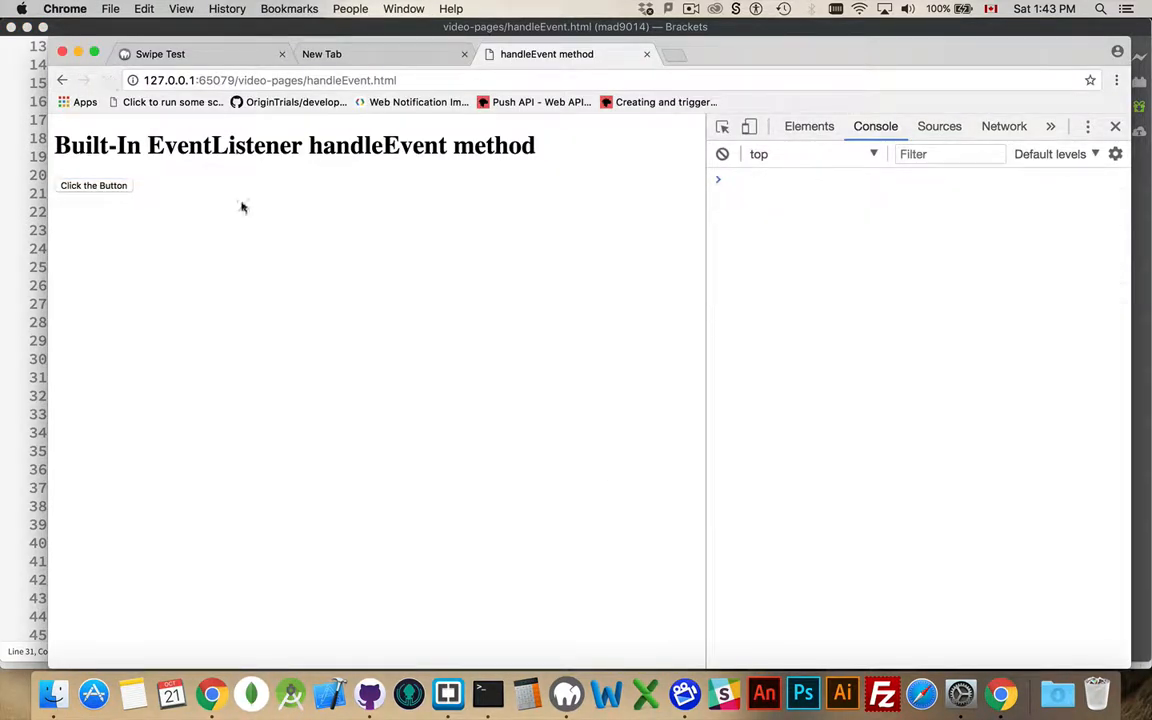
# Click the button then elsewhere to log focus, click and blur in the console, then return to Brackets.
pyautogui.click(93, 185)
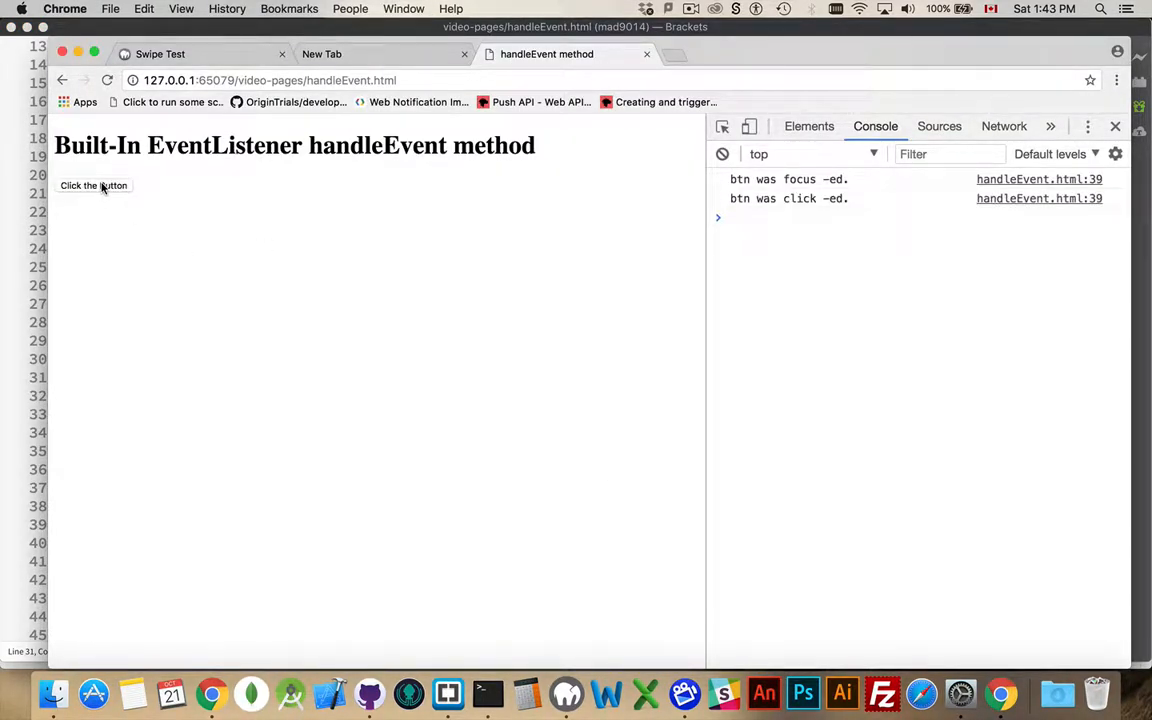
pyautogui.click(237, 401)
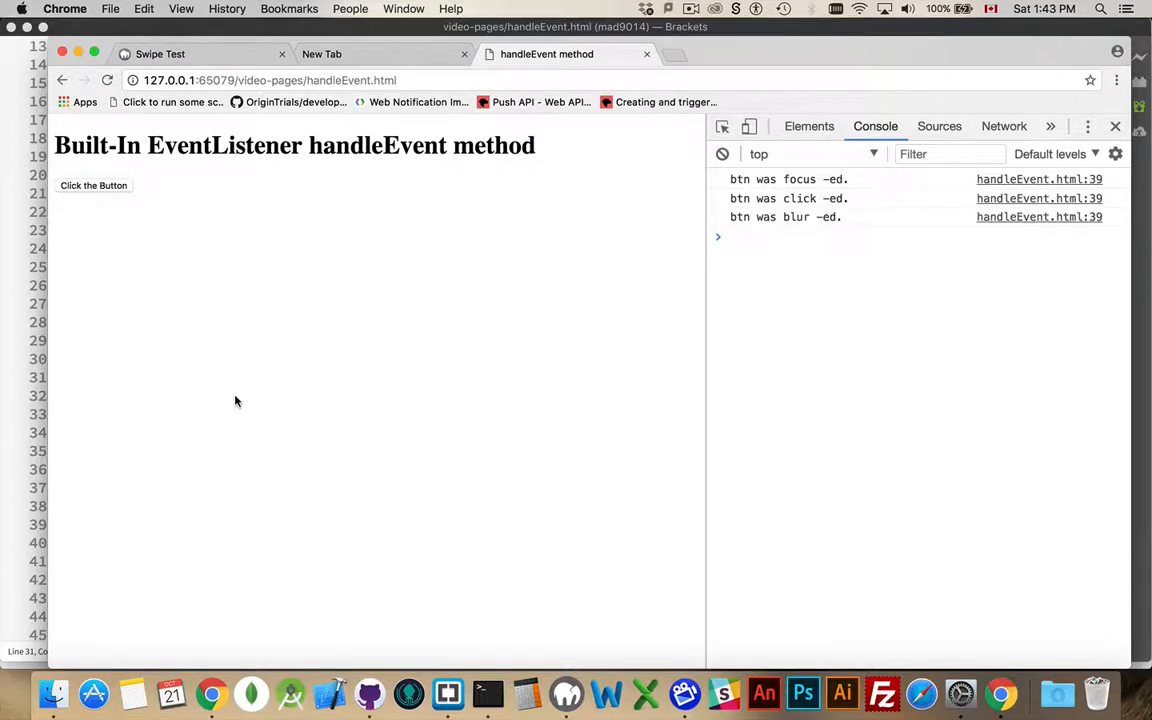
pyautogui.click(93, 185)
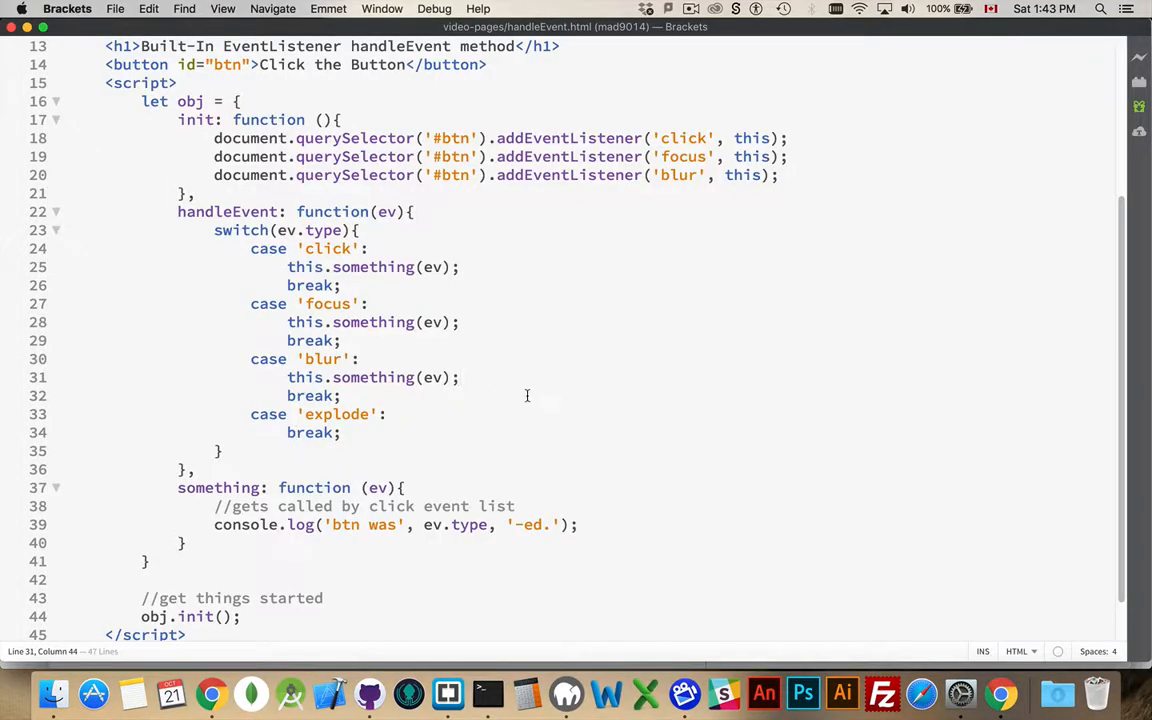
pyautogui.doubleClick(227, 211)
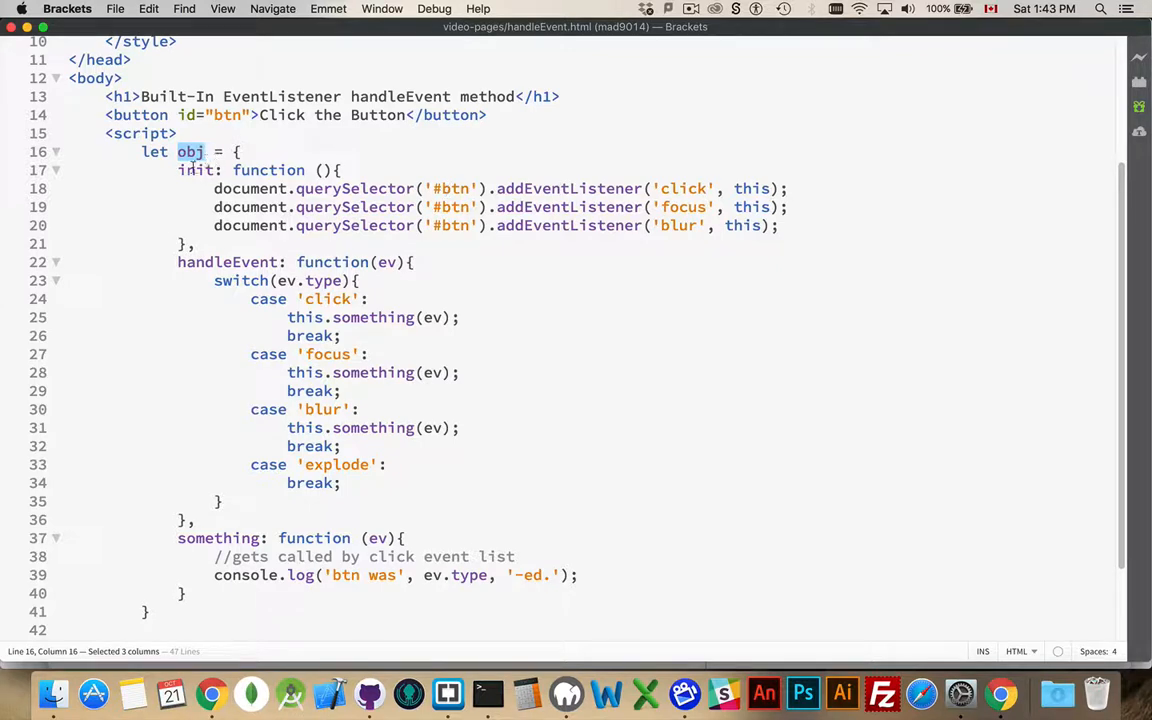
pyautogui.moveTo(177, 169); pyautogui.dragTo(195, 243)
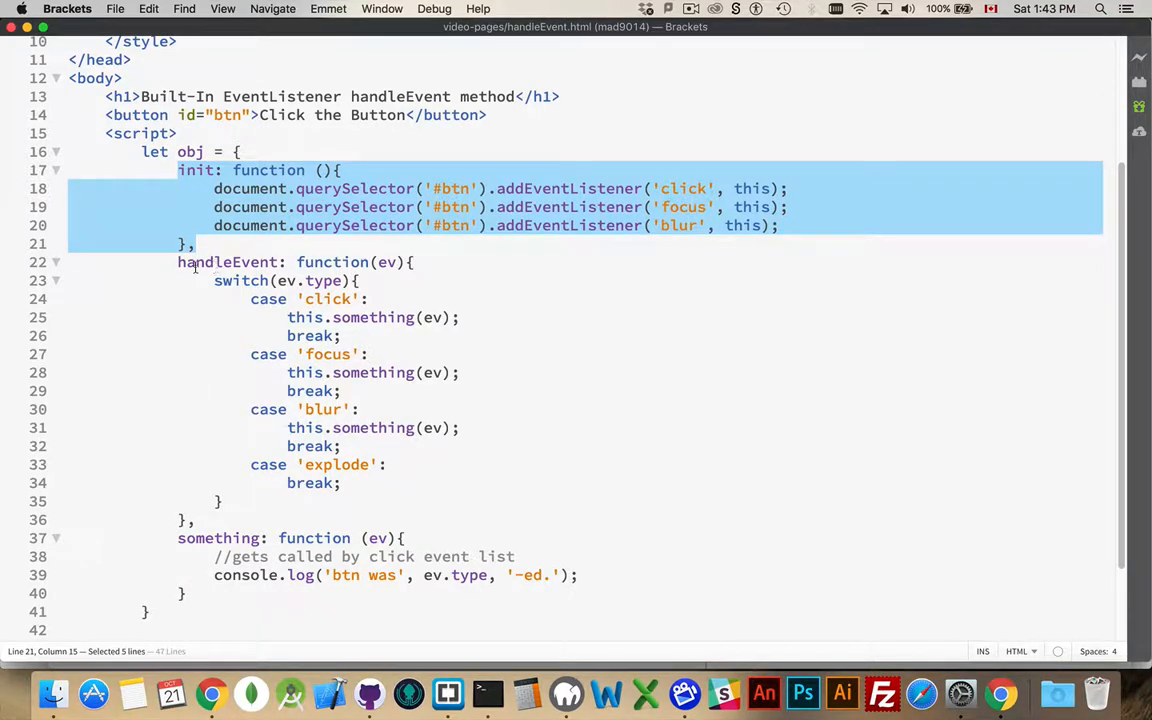
pyautogui.click(310, 317)
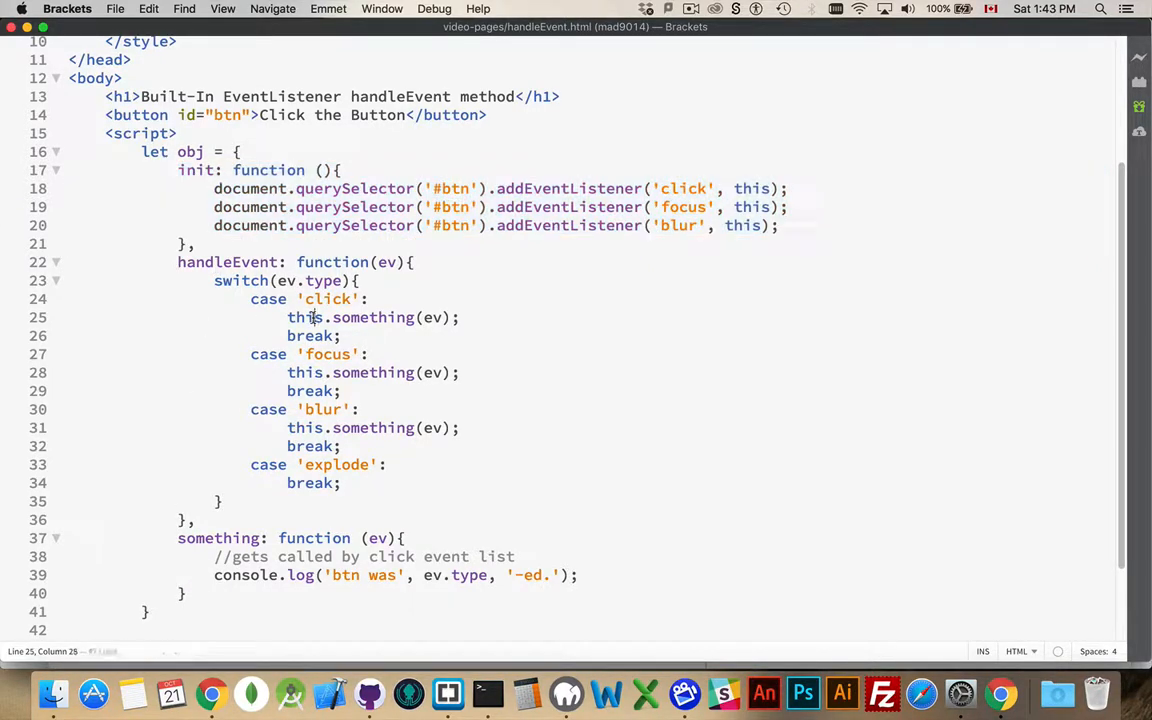
pyautogui.doubleClick(304, 317)
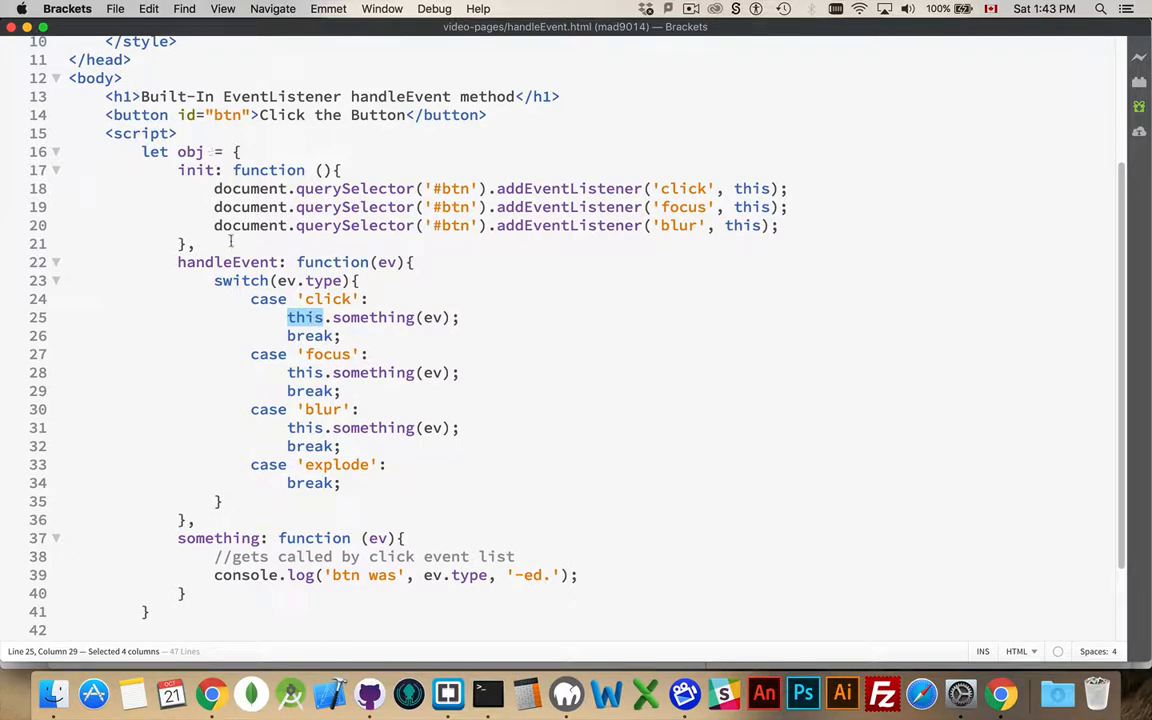
pyautogui.moveTo(414, 328)
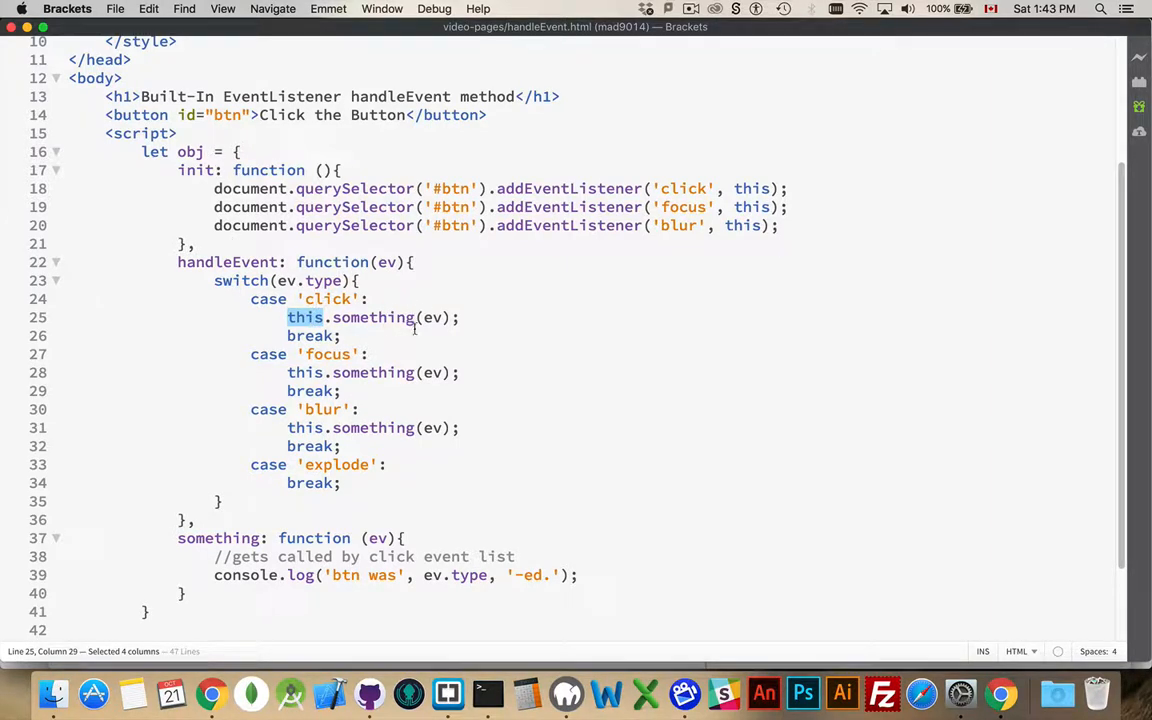